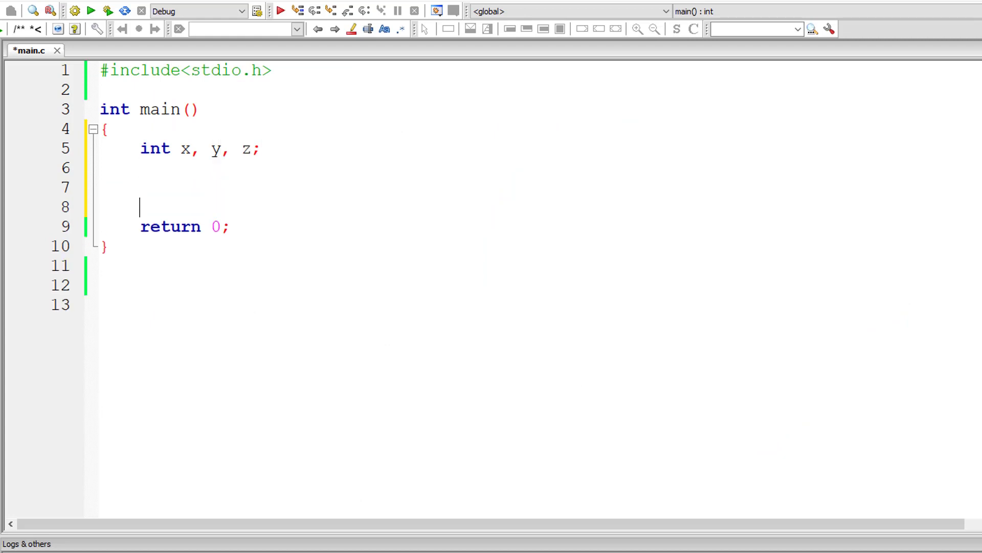
# Step: Add a printf prompt "Enter 3 numbers\n" inside main
pyautogui.write('printf(')
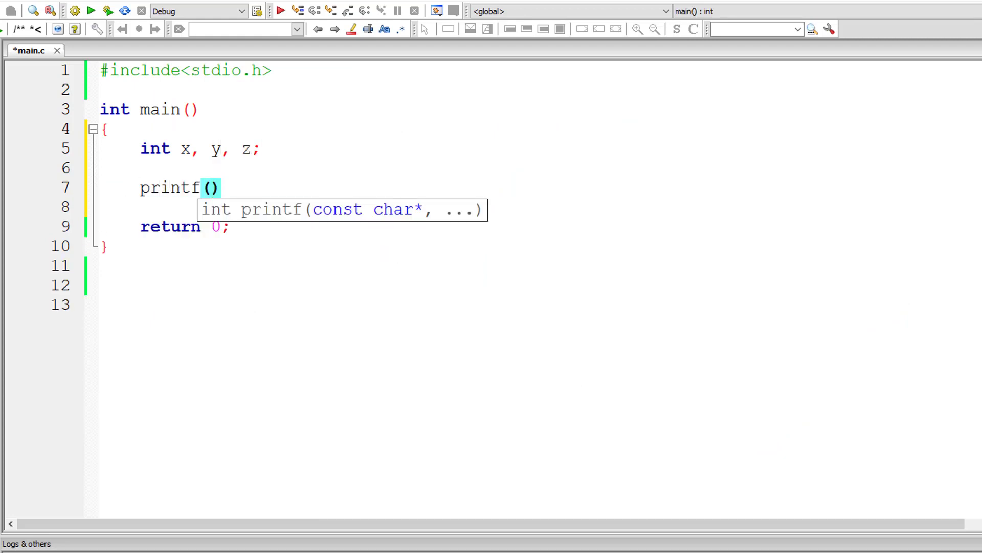
pyautogui.write('"Enter 3"')
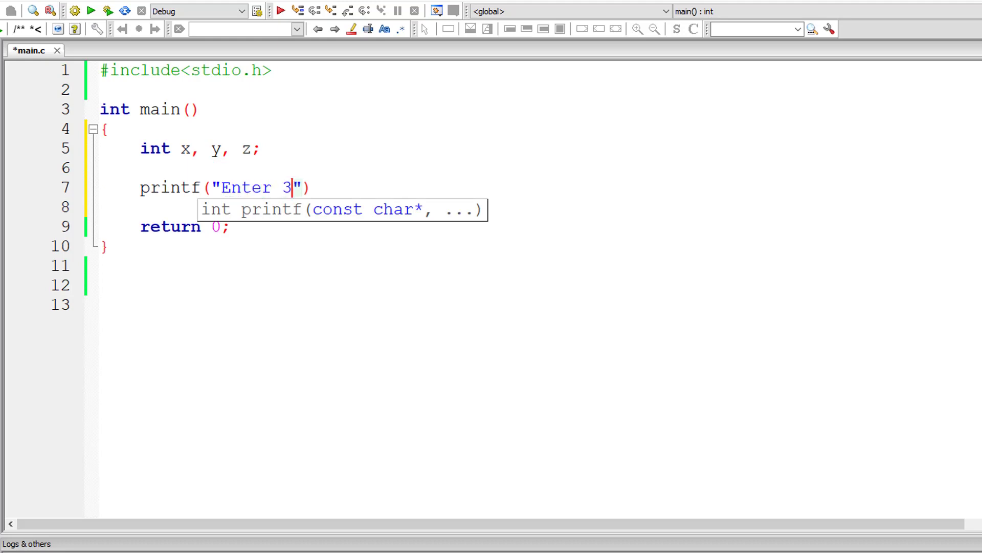
pyautogui.write('numbers\\n')
pyautogui.click(540, 207)
pyautogui.write('scanf(')
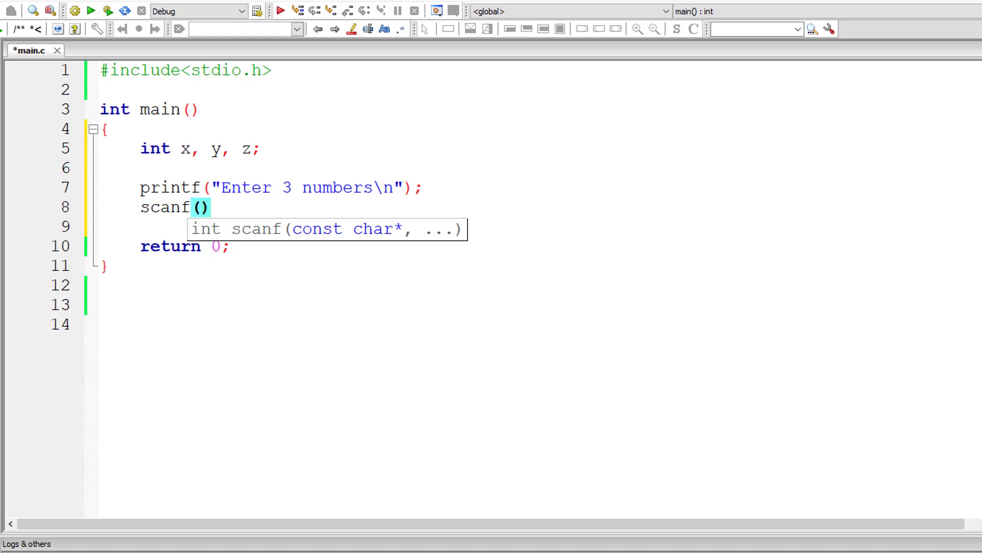
# Step: Read three integers into x, y and z with scanf("%d%d%d", &x, &y, &z);
pyautogui.write('"%d%d"')
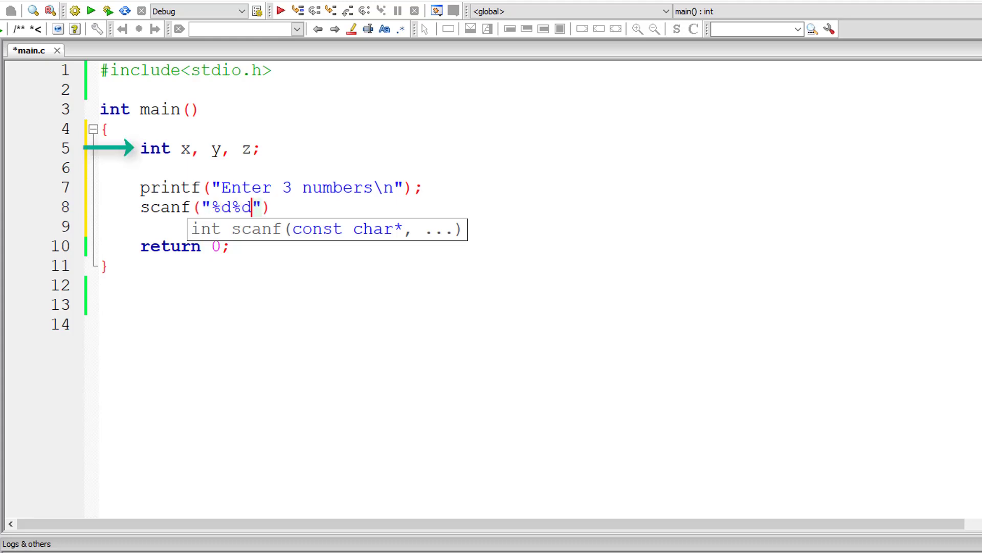
pyautogui.write('%d", &')
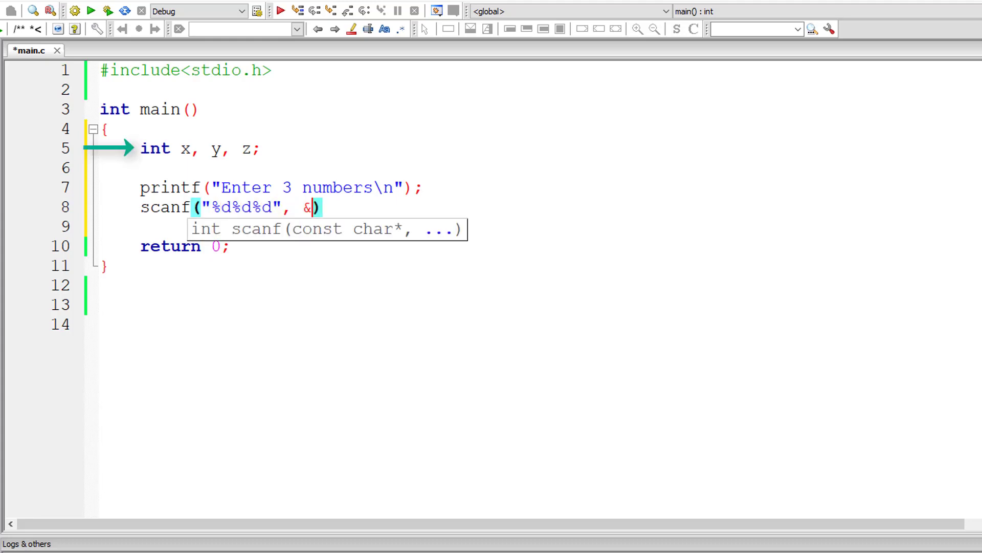
pyautogui.write('x, &')
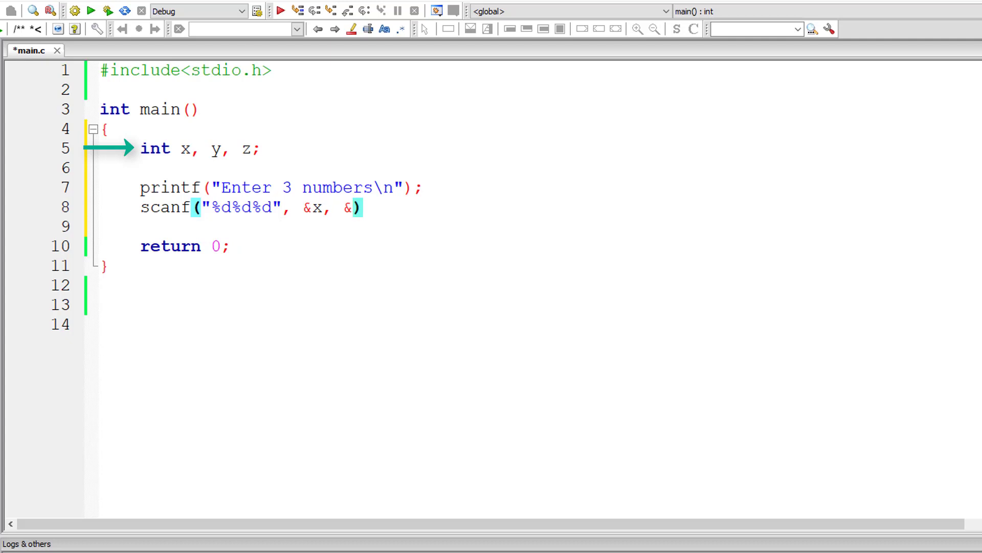
pyautogui.write('y, &z')
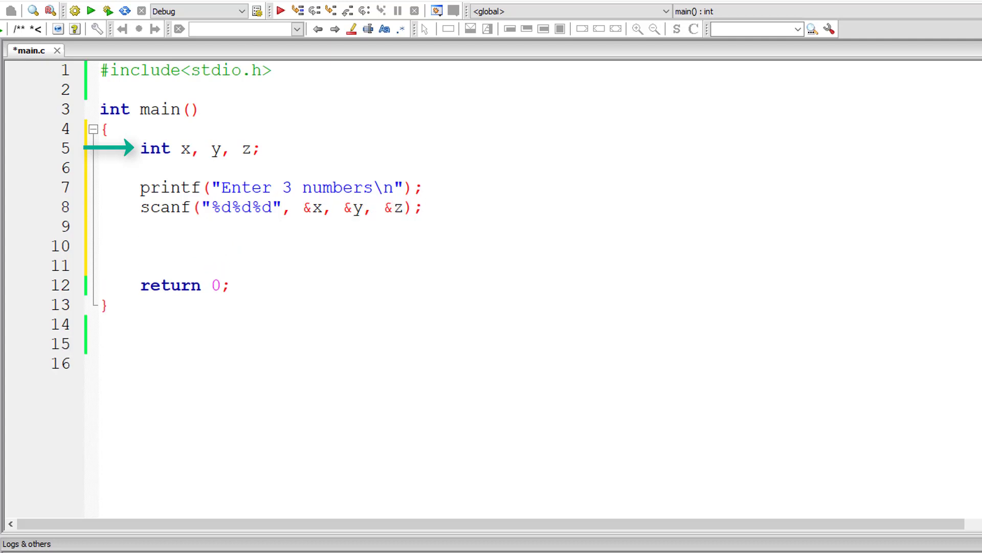
pyautogui.write('printf("Be"')
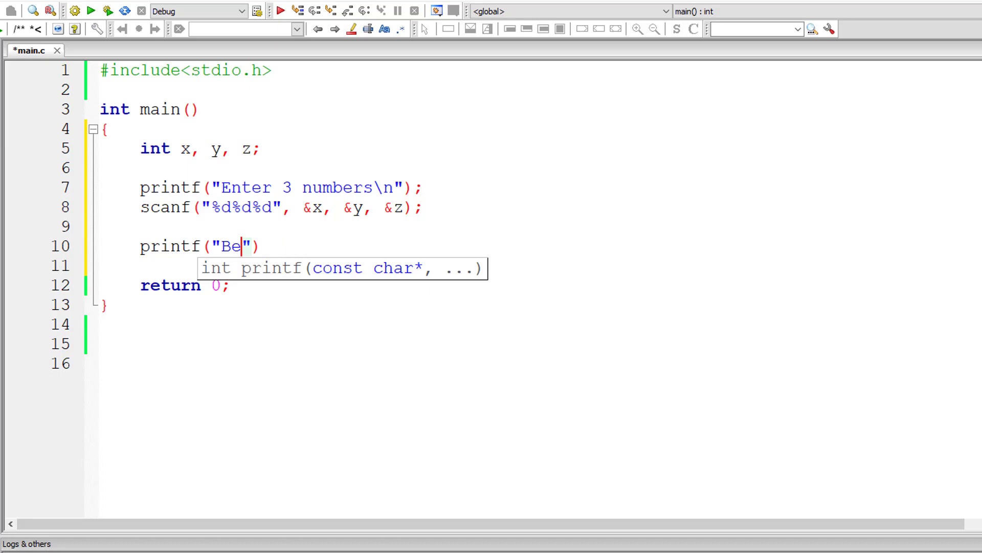
# Step: Add printf("Before shifting right: x = %d, y = %d and z = %d\n", x, y, z);
pyautogui.write('fore shifting')
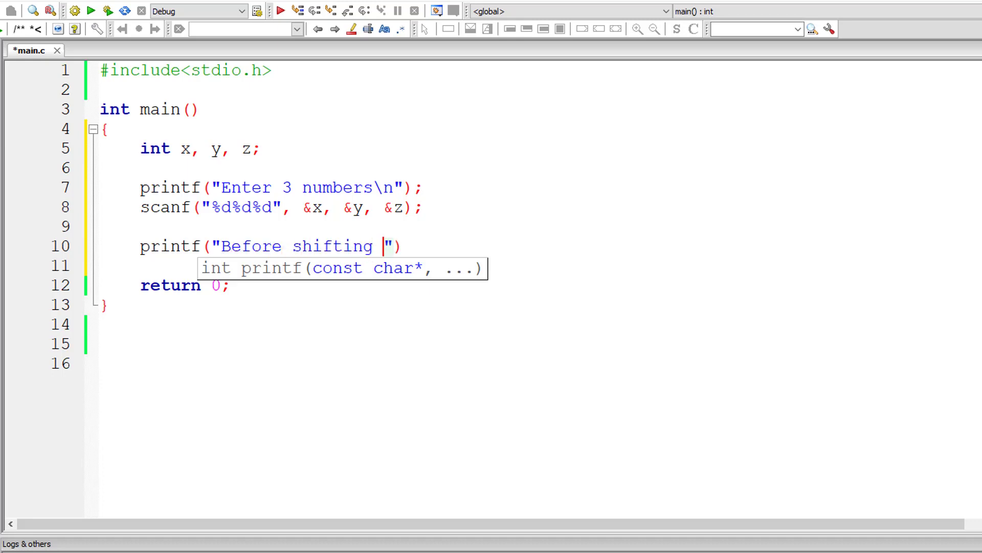
pyautogui.write('right:')
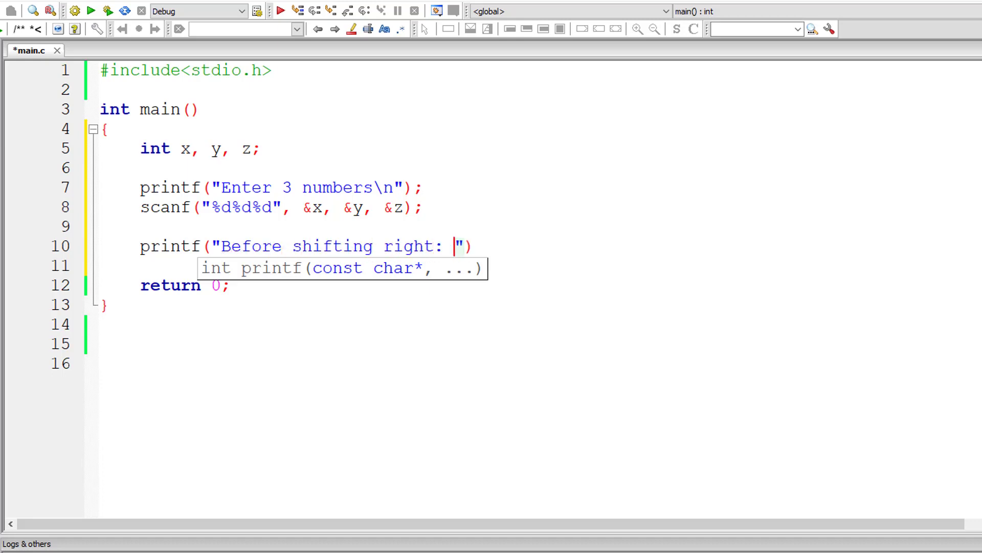
pyautogui.write('x =')
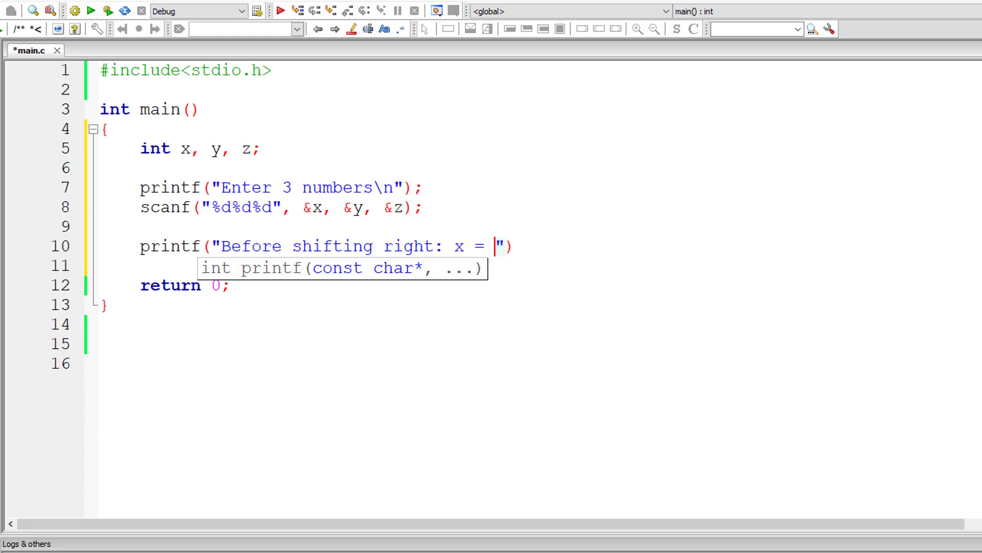
pyautogui.write('%d, y')
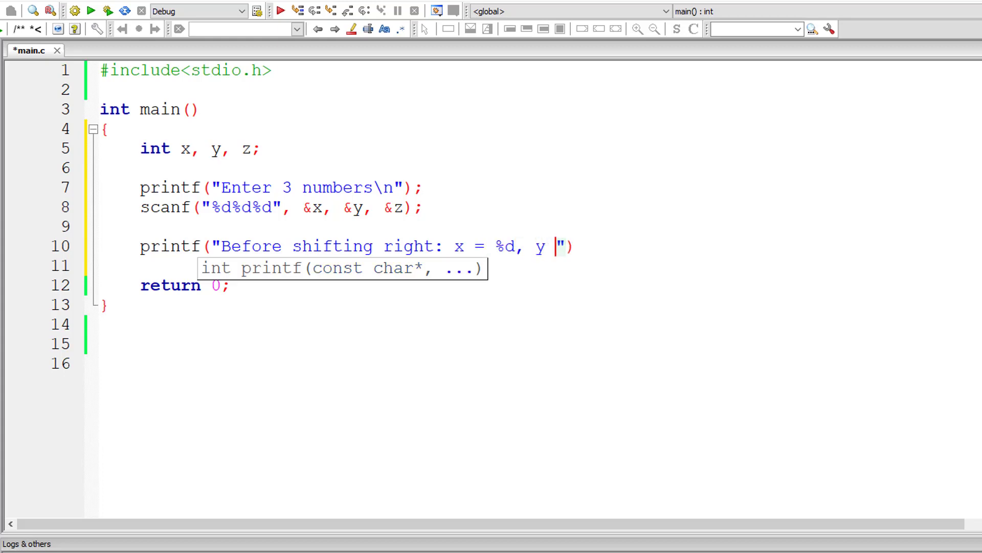
pyautogui.write('=')
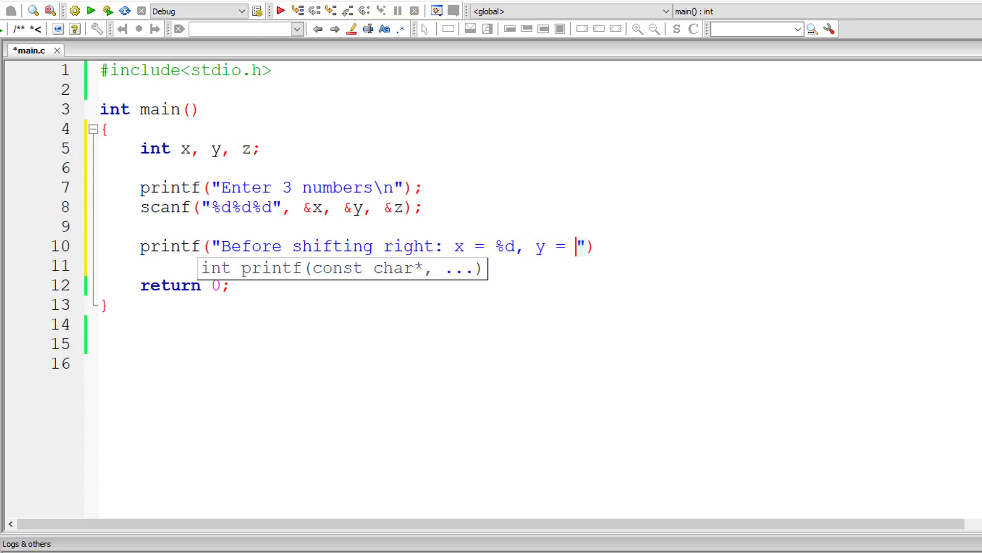
pyautogui.write('%d and')
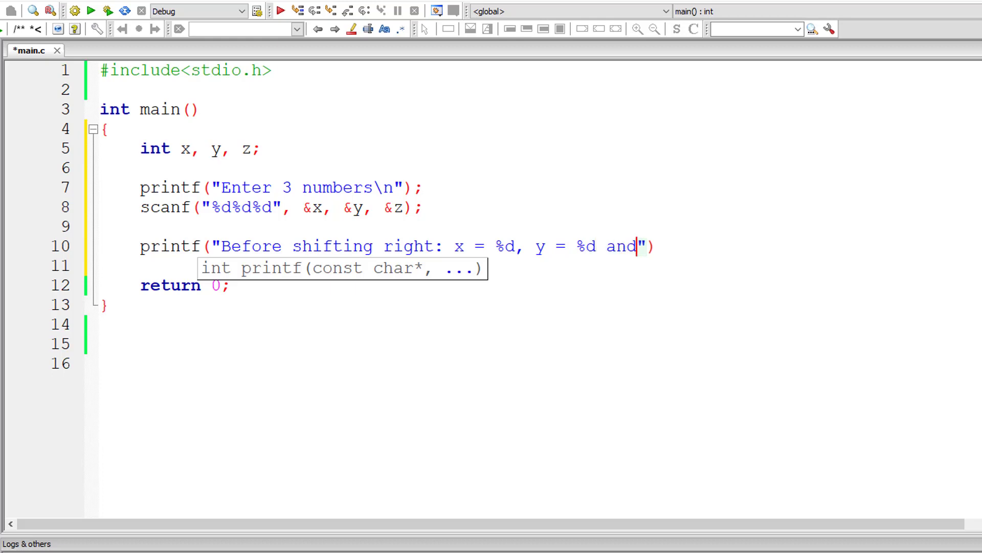
pyautogui.write('z = %')
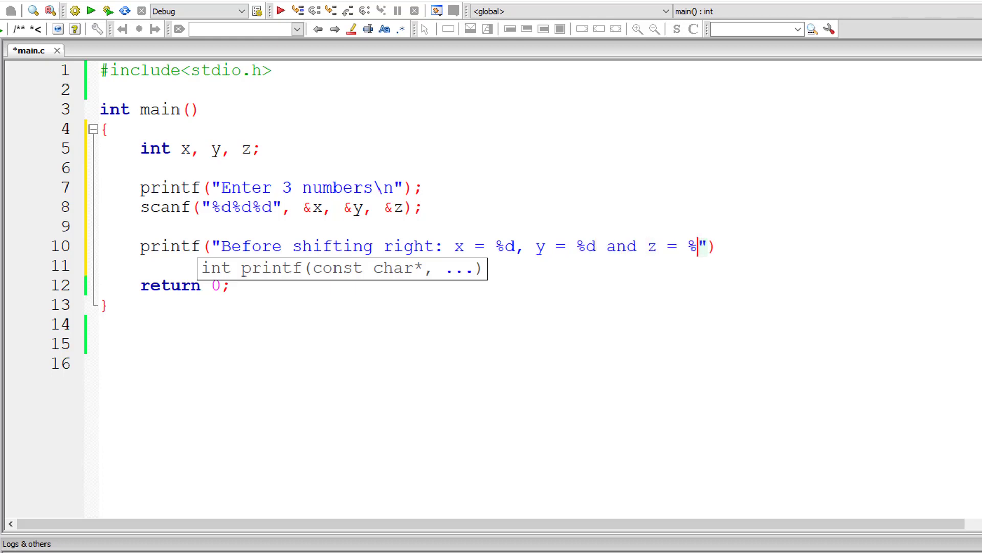
pyautogui.write('d\\n')
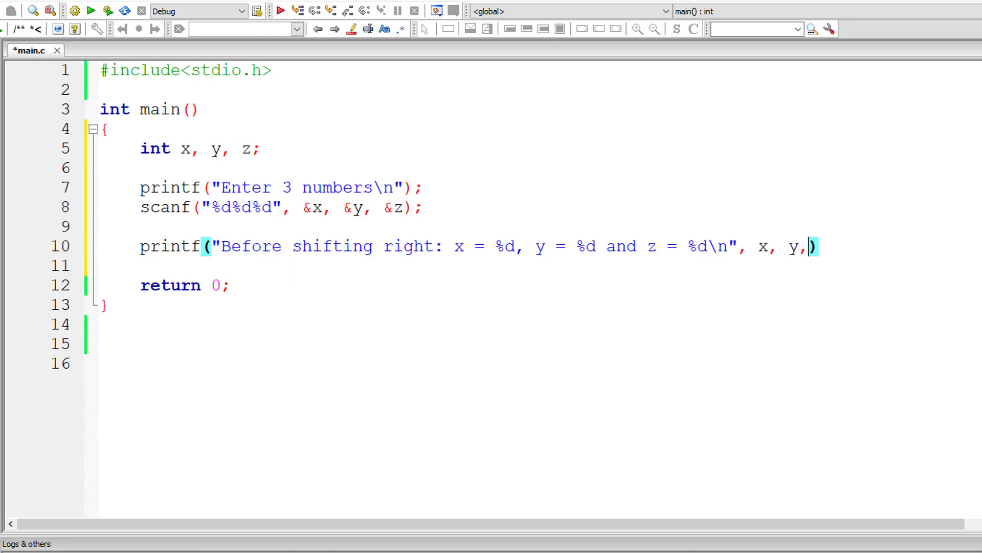
pyautogui.write('z);')
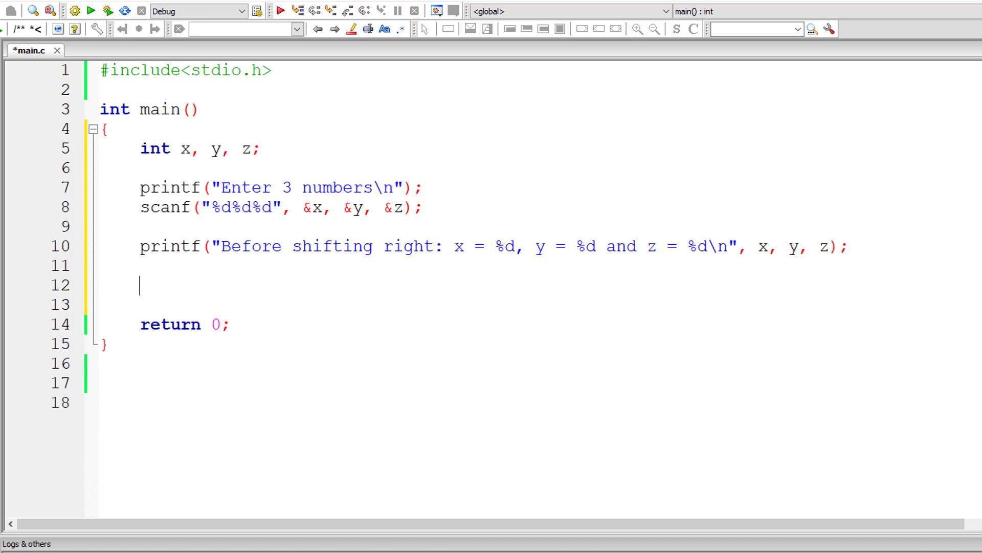
# Step: Call shift_right(&x, &y, &z), then add a copied printf reading "After shifting right"
pyautogui.write('shift_right')
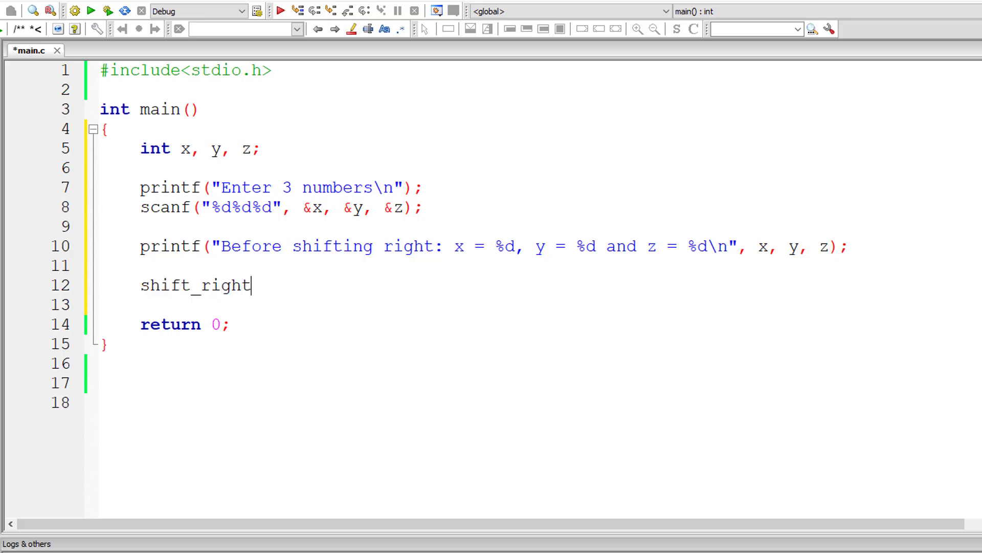
pyautogui.write('()')
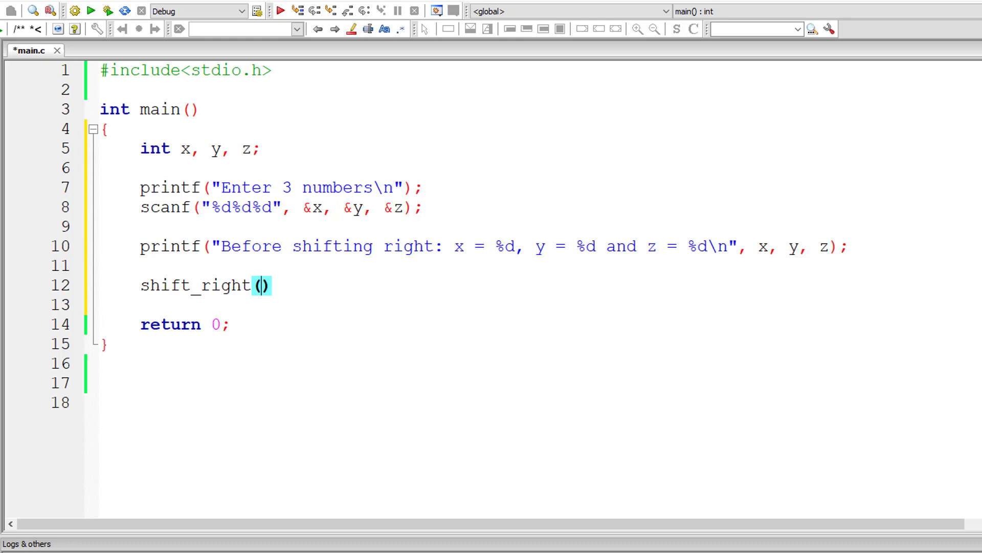
pyautogui.click(309, 208)
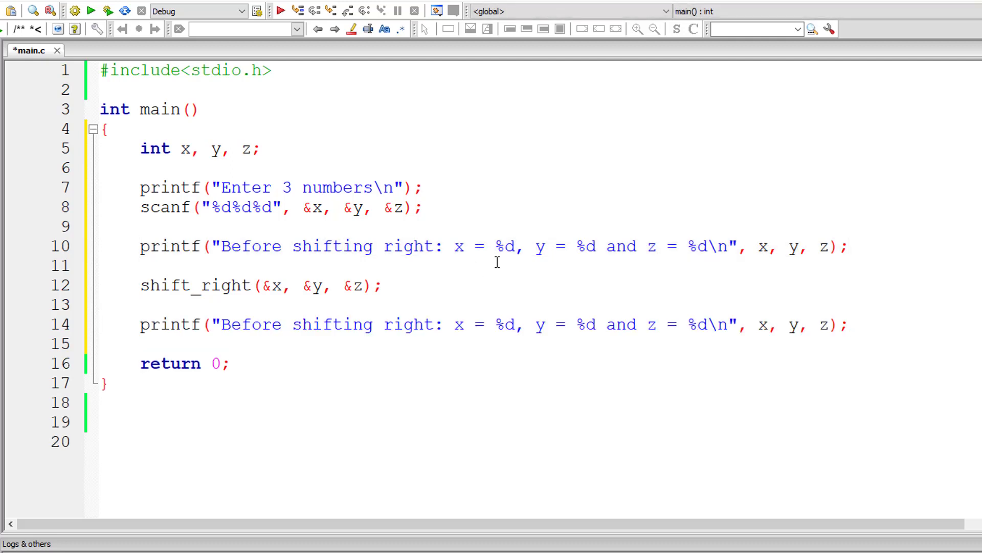
pyautogui.write('A')
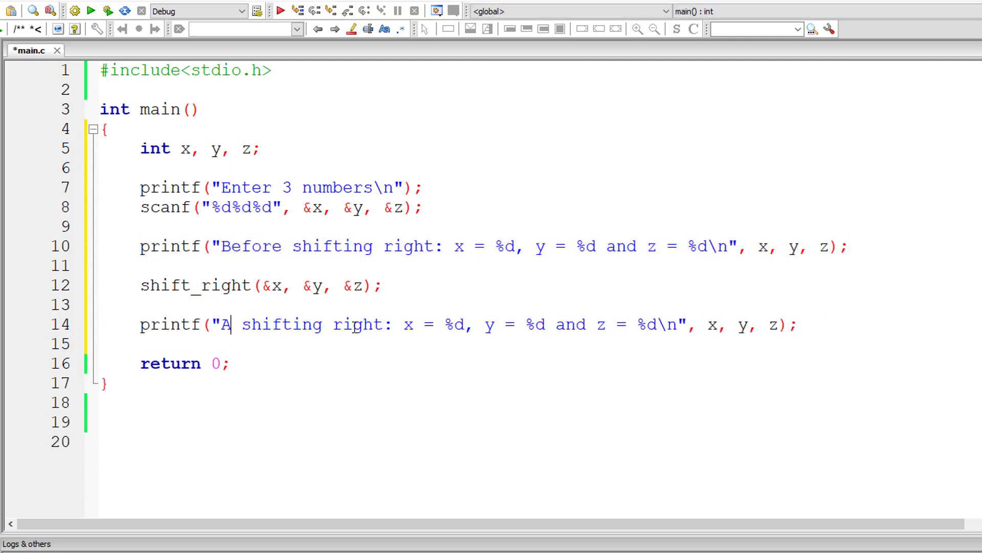
pyautogui.write('fter')
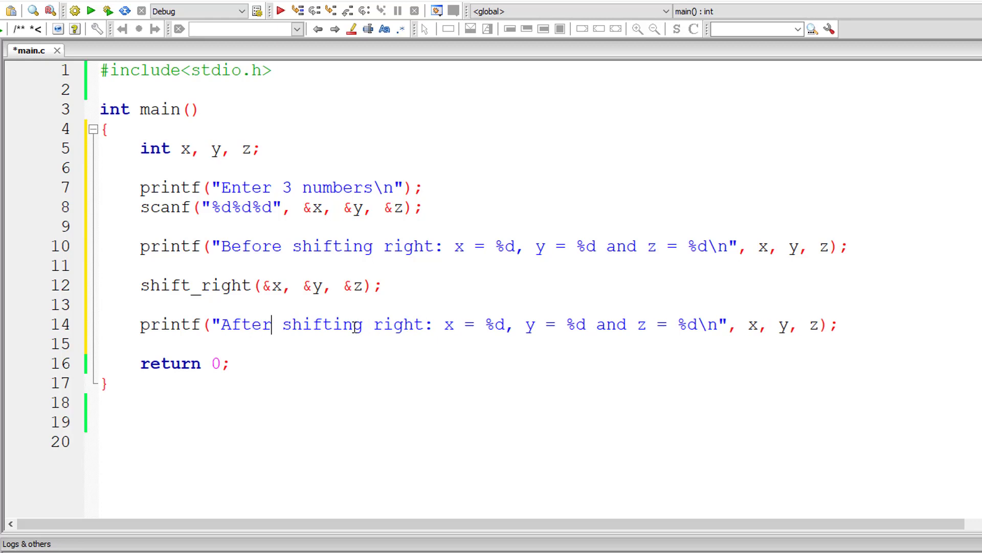
pyautogui.moveTo(272, 370)
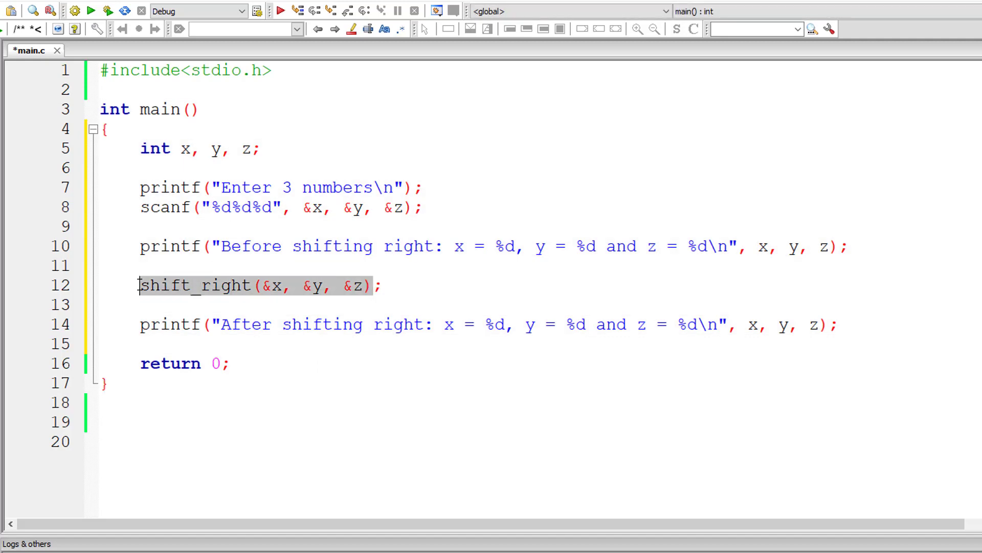
# Step: Write the header void shift_right(int *a, int *b, int *c) above main
pyautogui.click(229, 90)
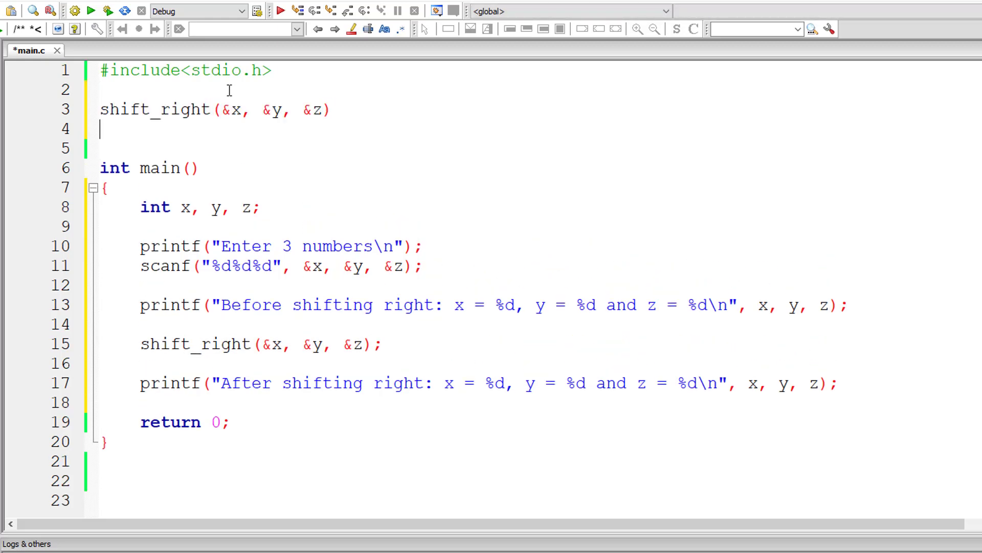
pyautogui.write('void')
pyautogui.write('{')
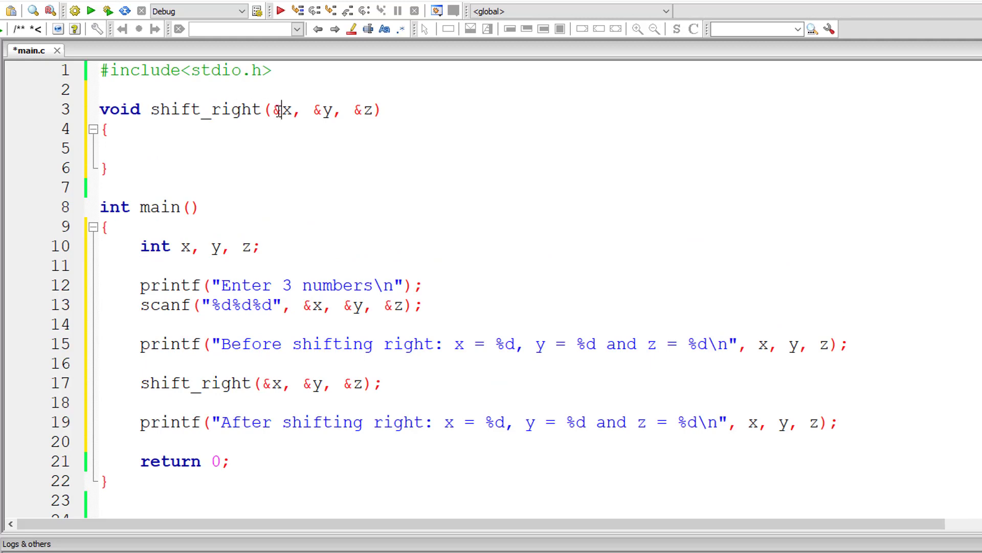
pyautogui.write('int')
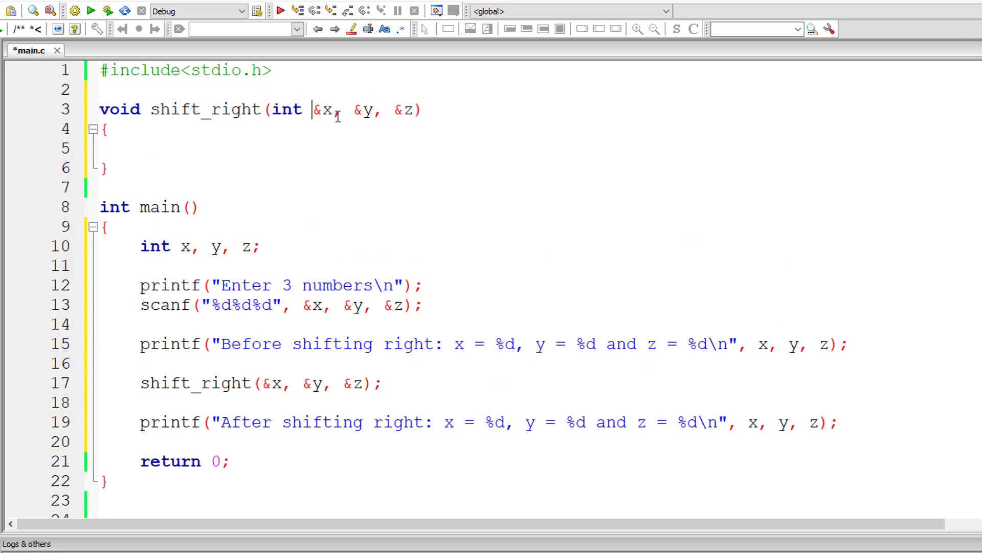
pyautogui.write('*a')
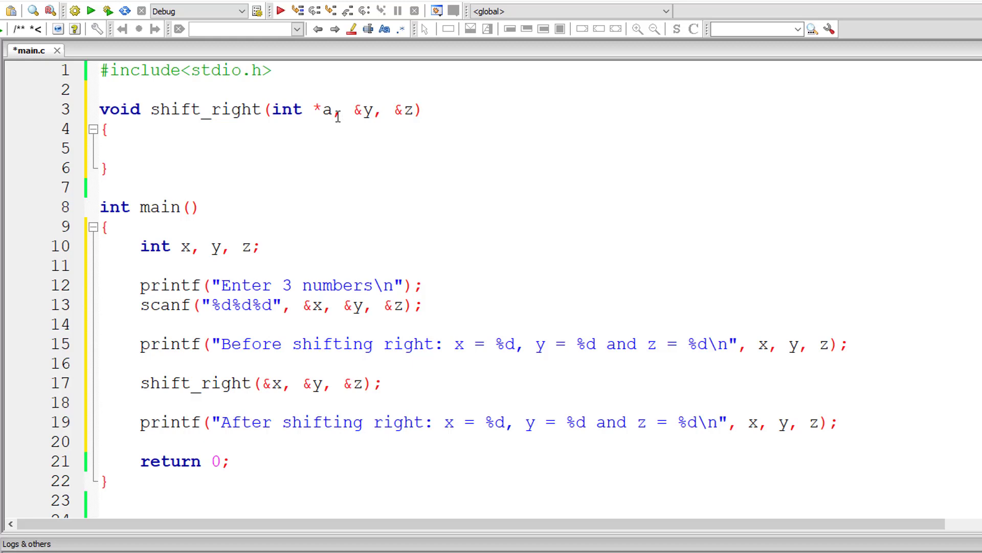
pyautogui.write('int')
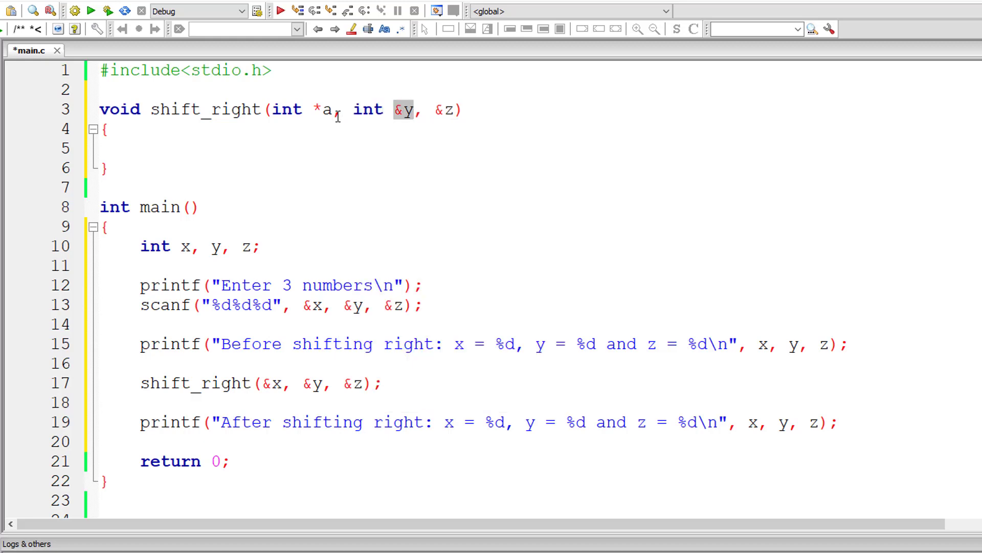
pyautogui.write('*b')
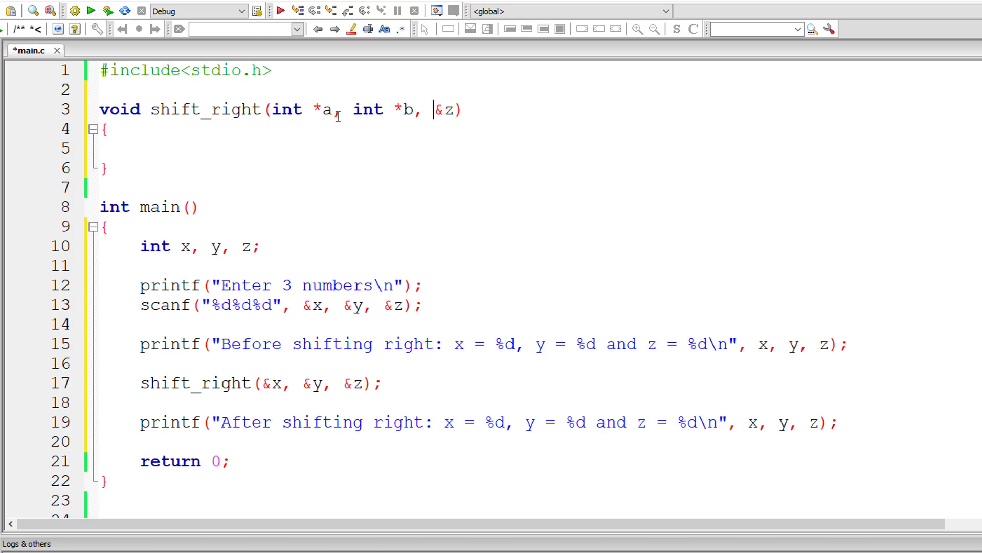
pyautogui.write('int')
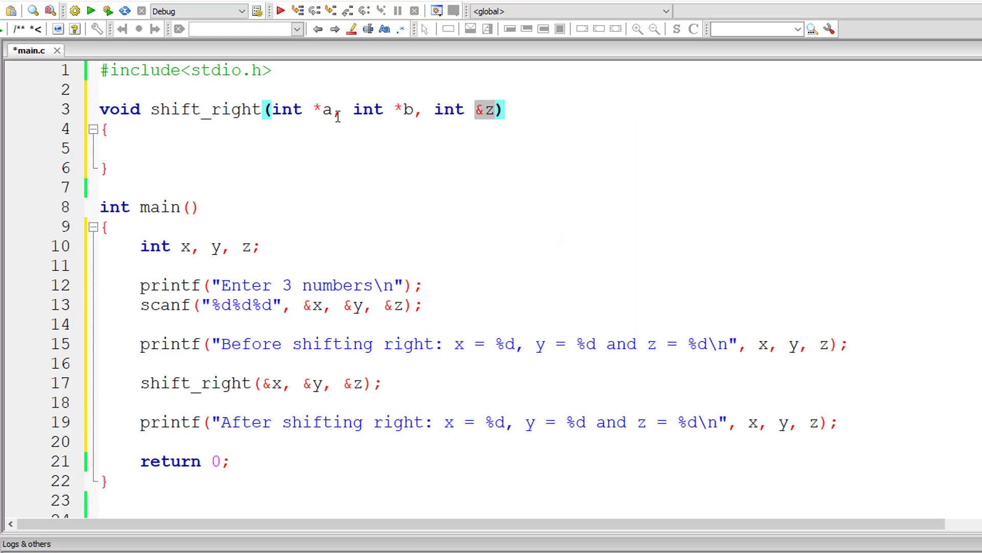
pyautogui.write('*c')
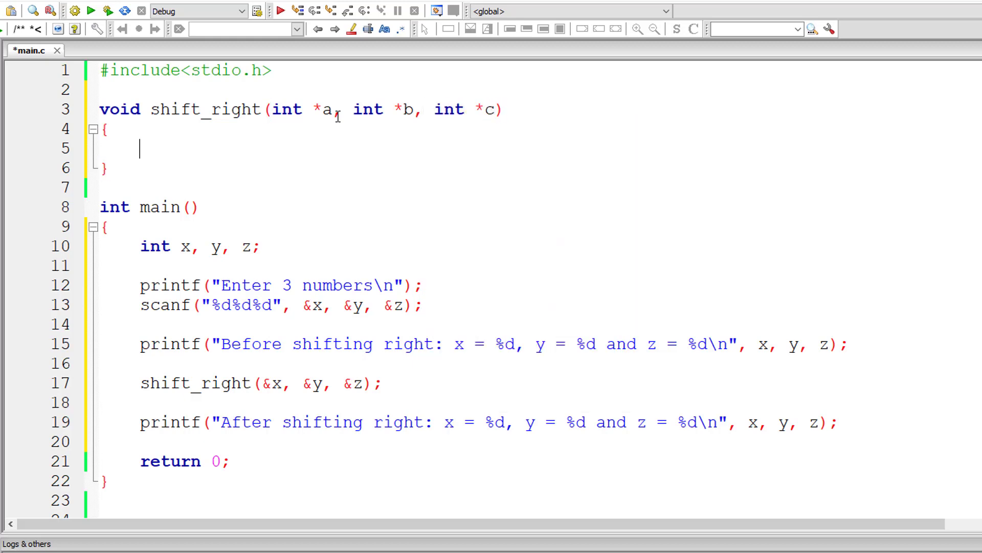
# Step: Fill the body: store *c in temp, shift the pointed values right, assign temp
pyautogui.write('int temp;')
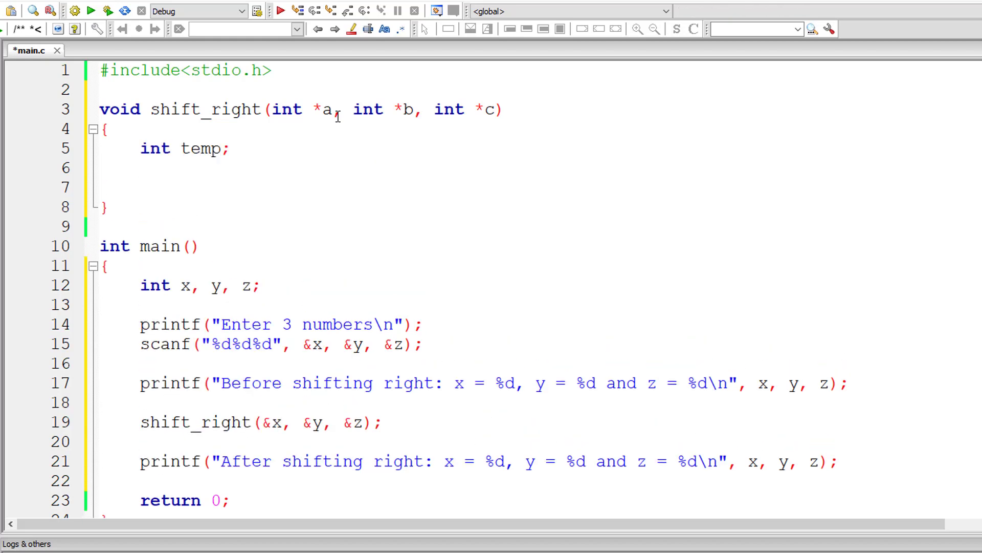
pyautogui.write('temp')
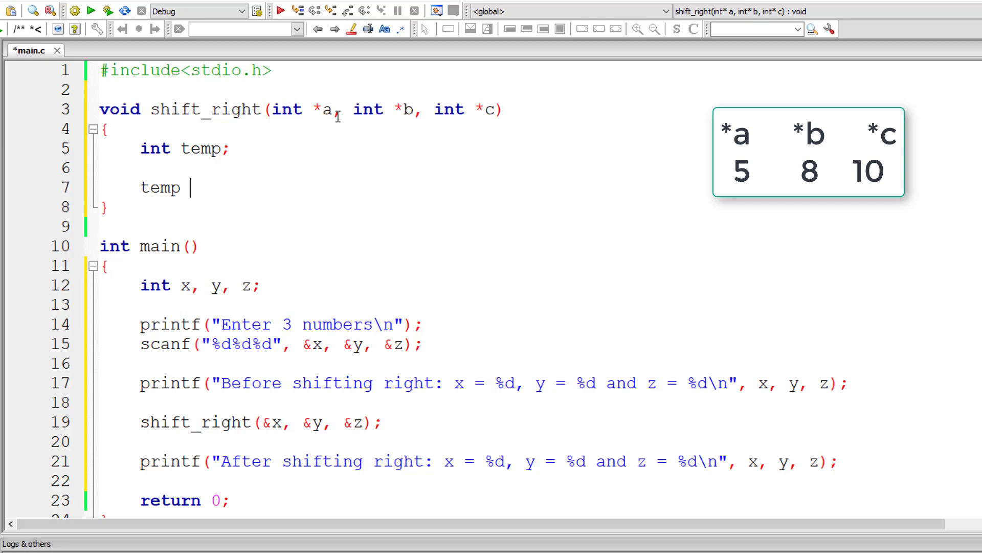
pyautogui.write('= *c;')
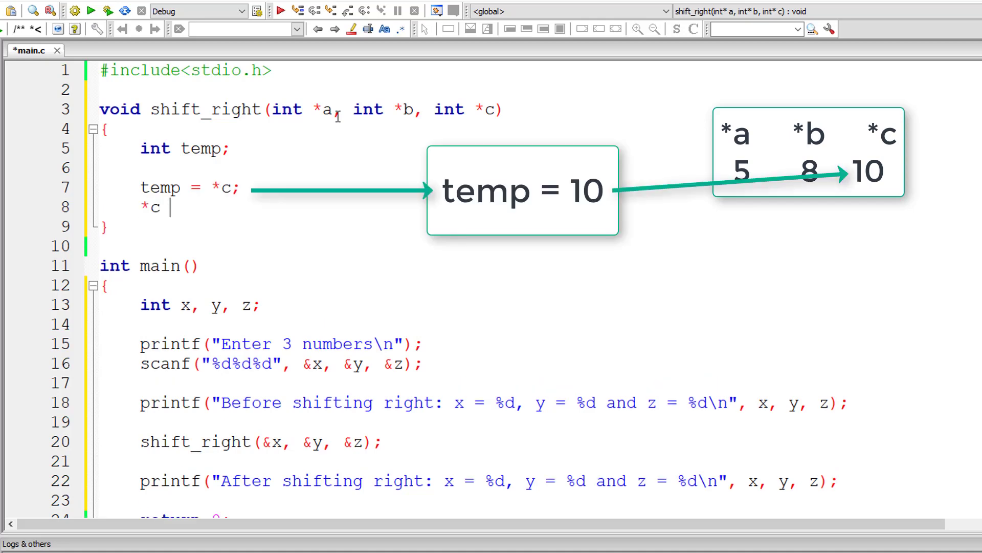
pyautogui.write('=')
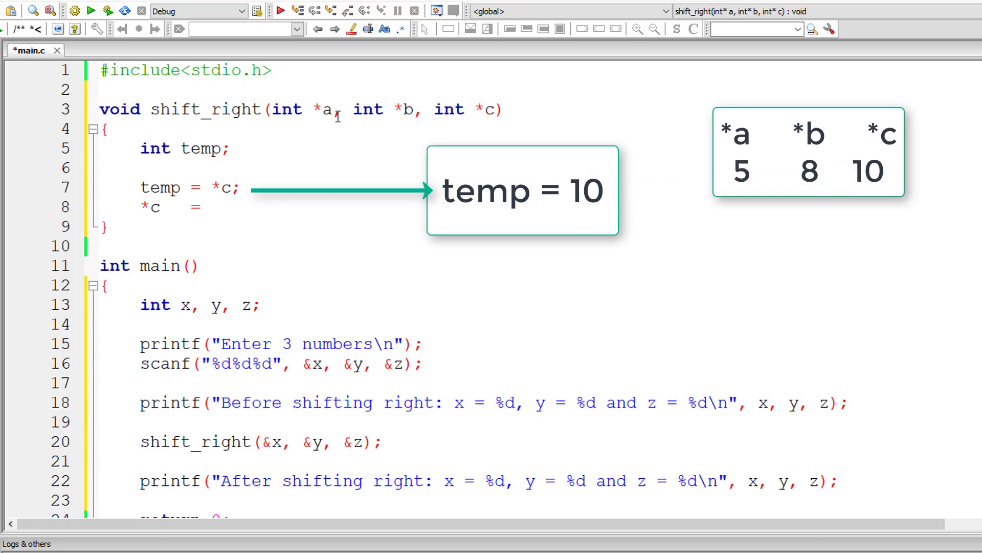
pyautogui.write('*b;')
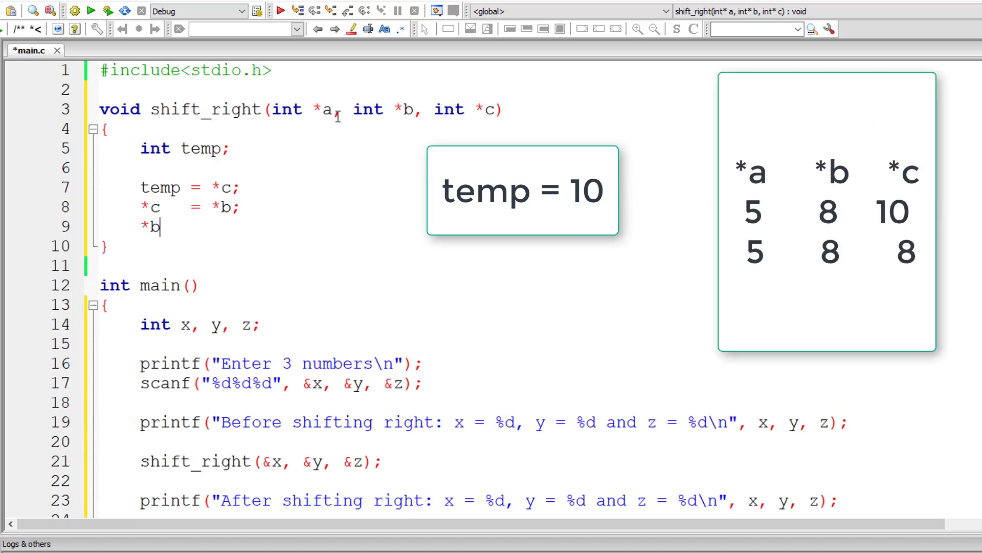
pyautogui.write('= *a;')
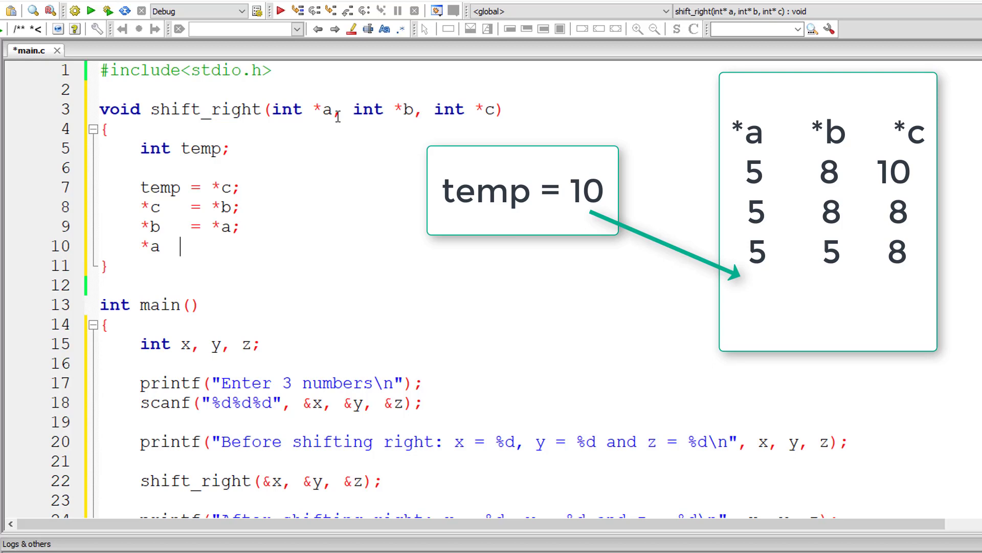
pyautogui.write('= temp;')
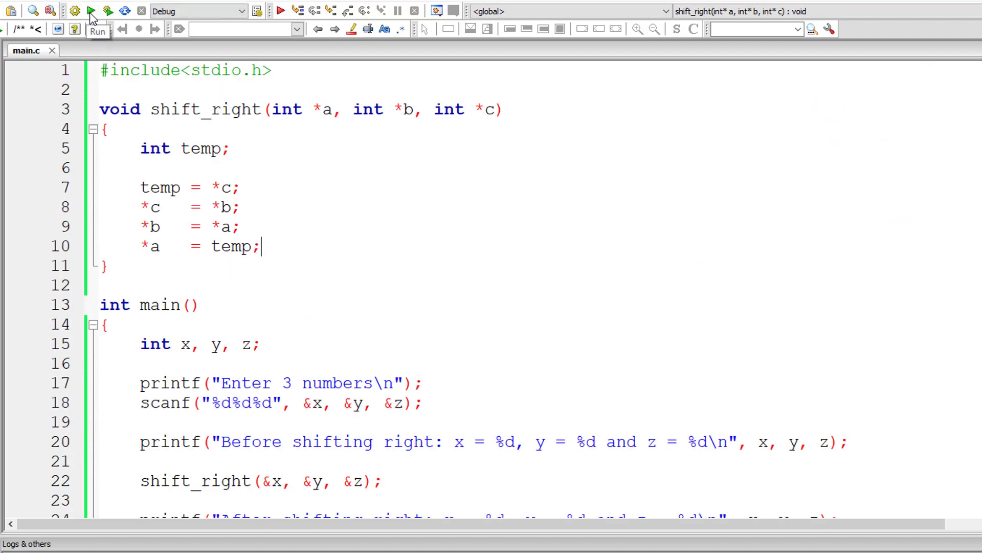
pyautogui.click(90, 11)
pyautogui.write('5')
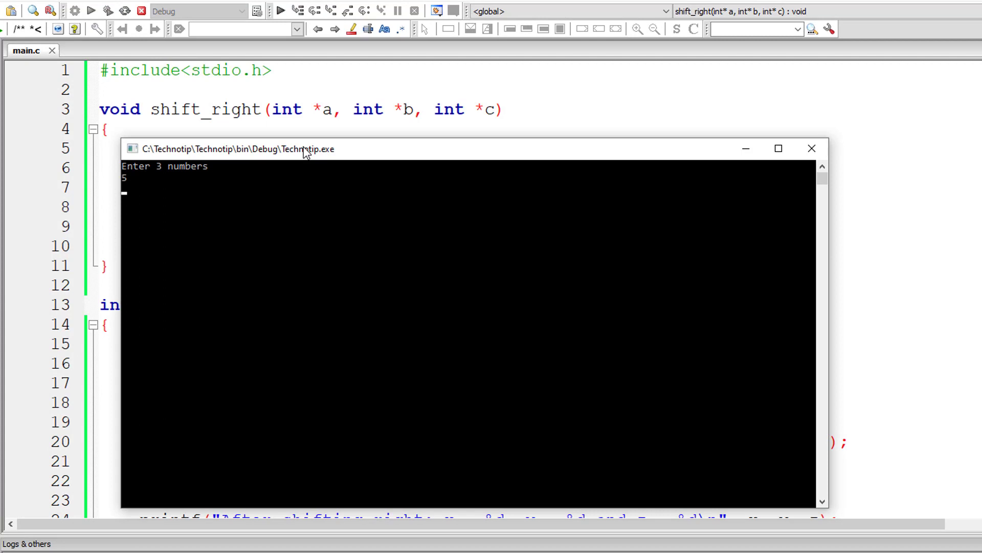
pyautogui.write('8')
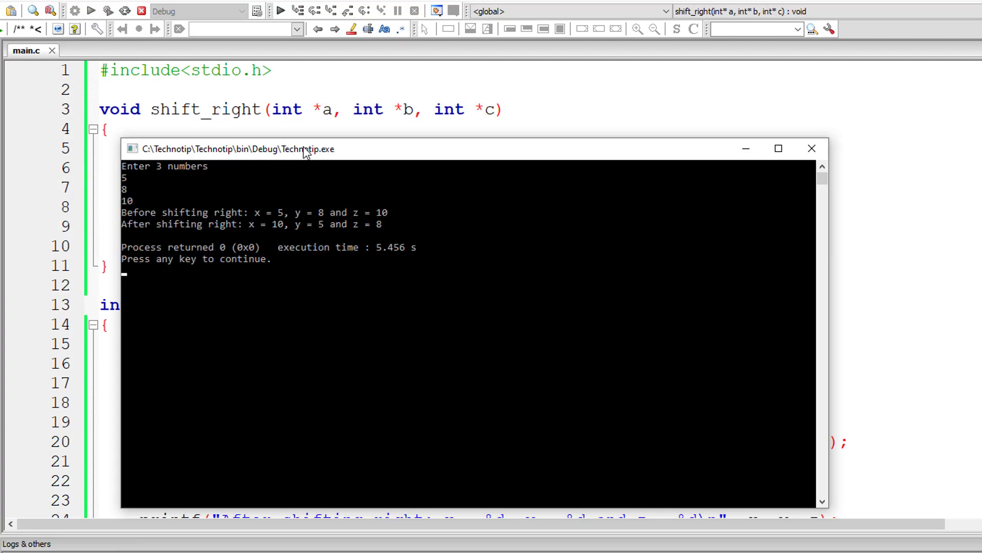
pyautogui.moveTo(228, 218)
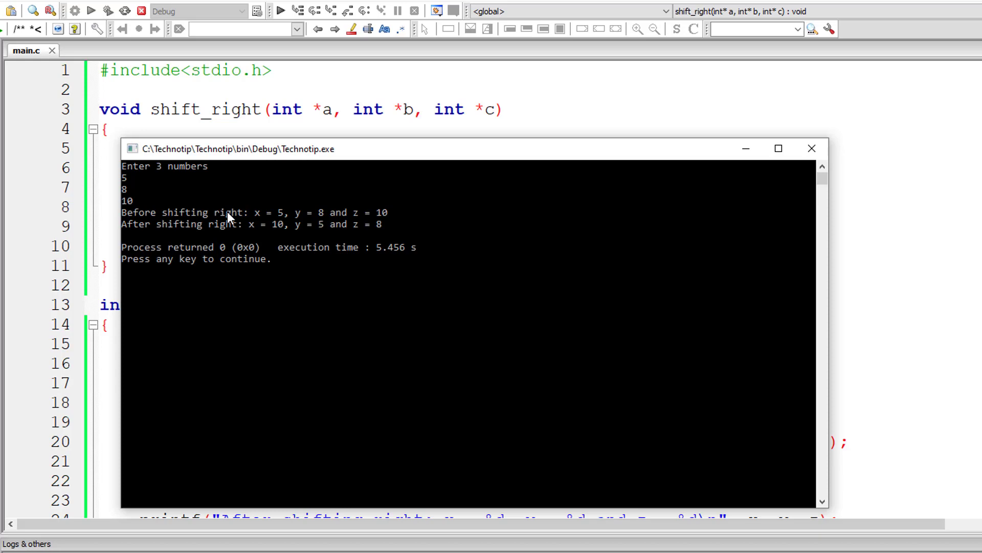
pyautogui.moveTo(362, 221)
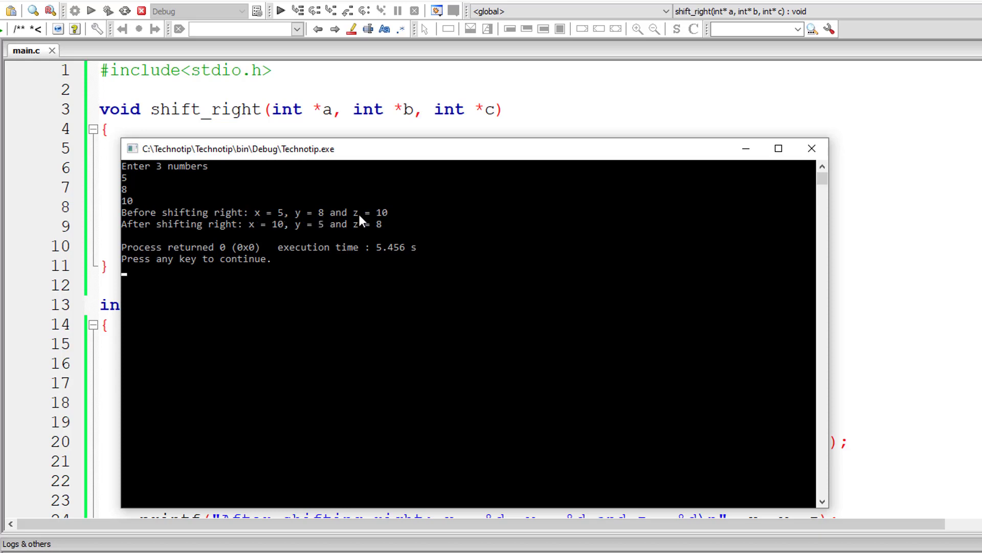
pyautogui.moveTo(282, 216)
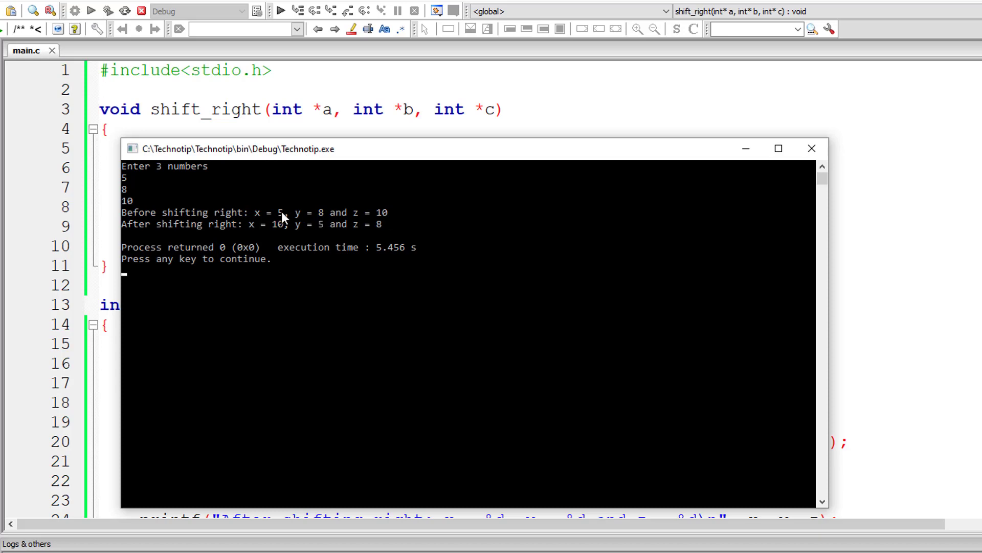
pyautogui.moveTo(321, 216)
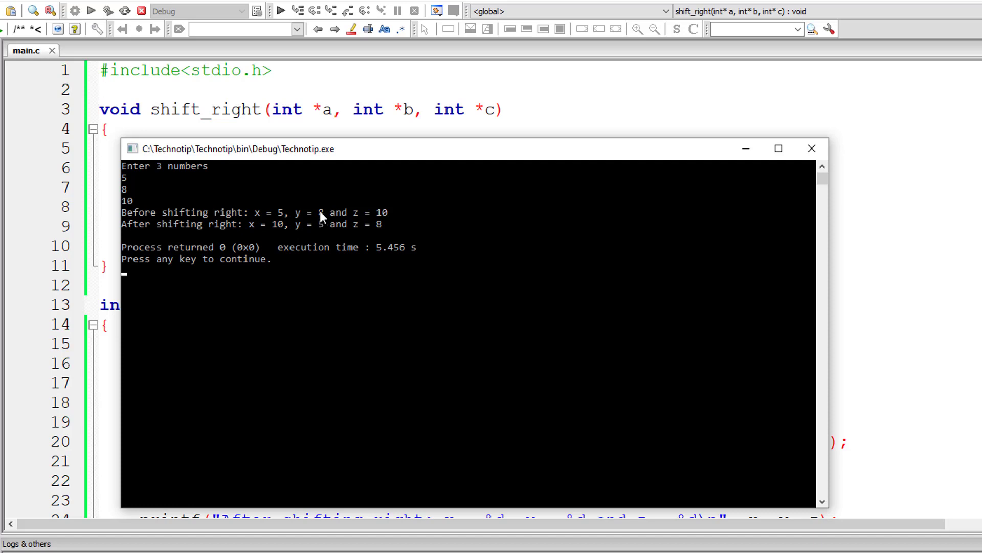
pyautogui.moveTo(295, 229)
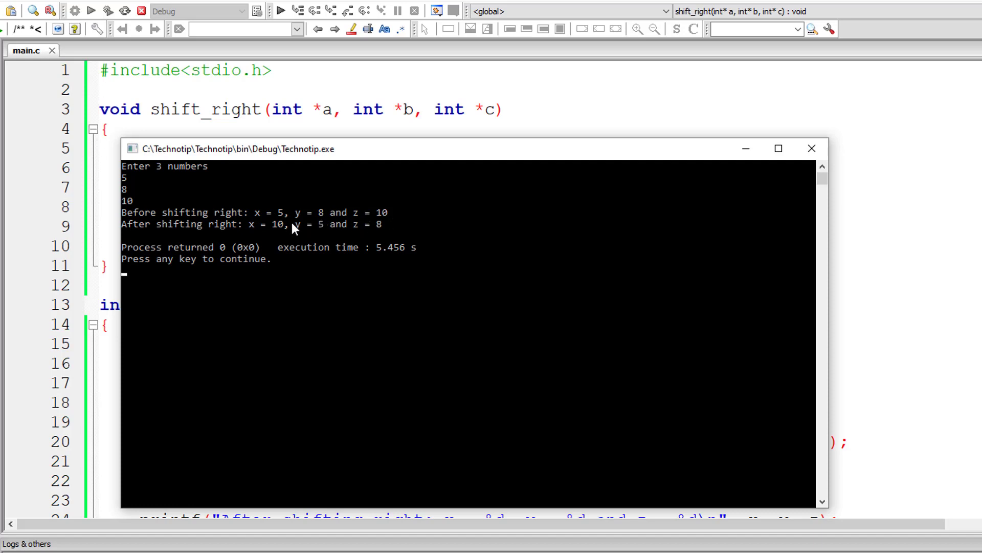
pyautogui.moveTo(829, 153)
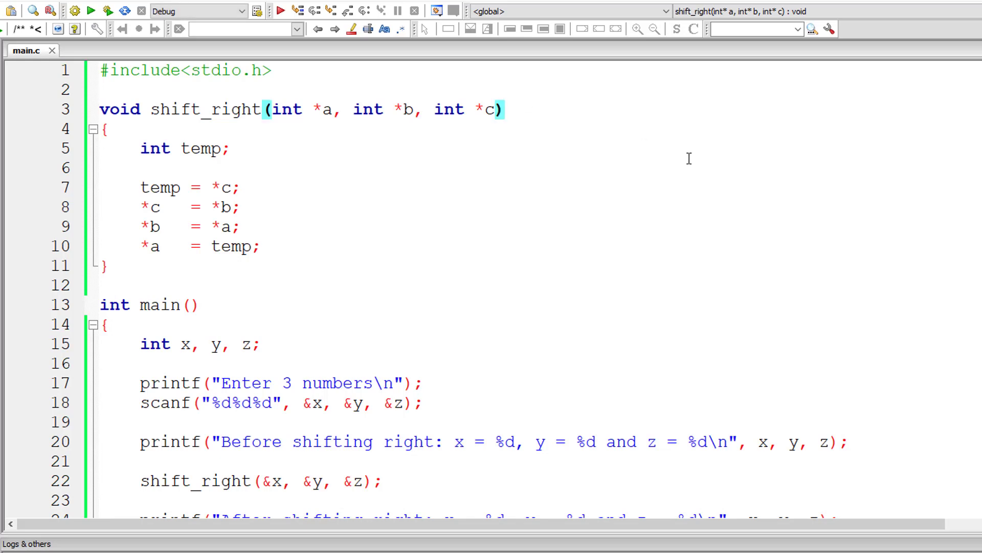
# Step: Add the prototype void shift_right(int*, int*, int*); below the #include line
pyautogui.press('Return')
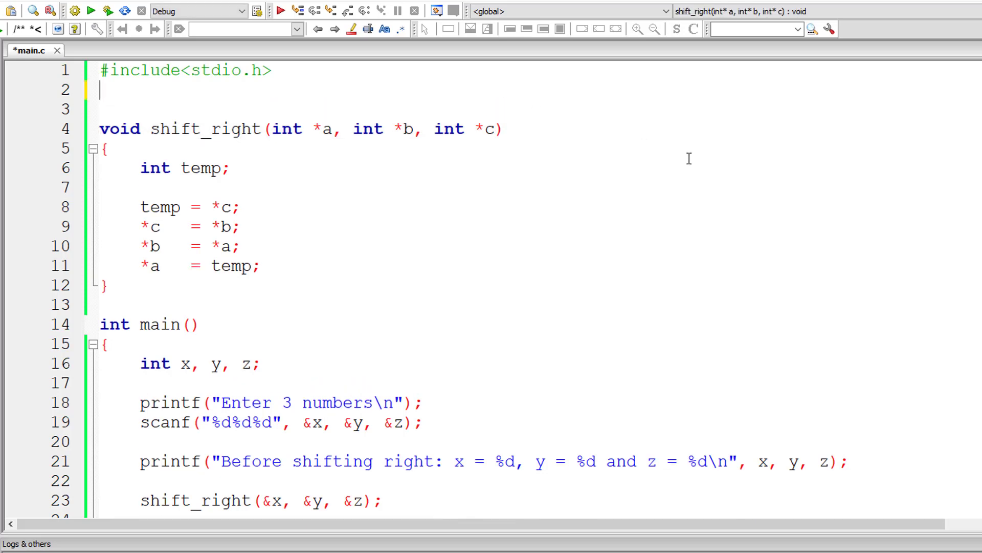
pyautogui.write('void shift_right(int *a, int *b, int *c);')
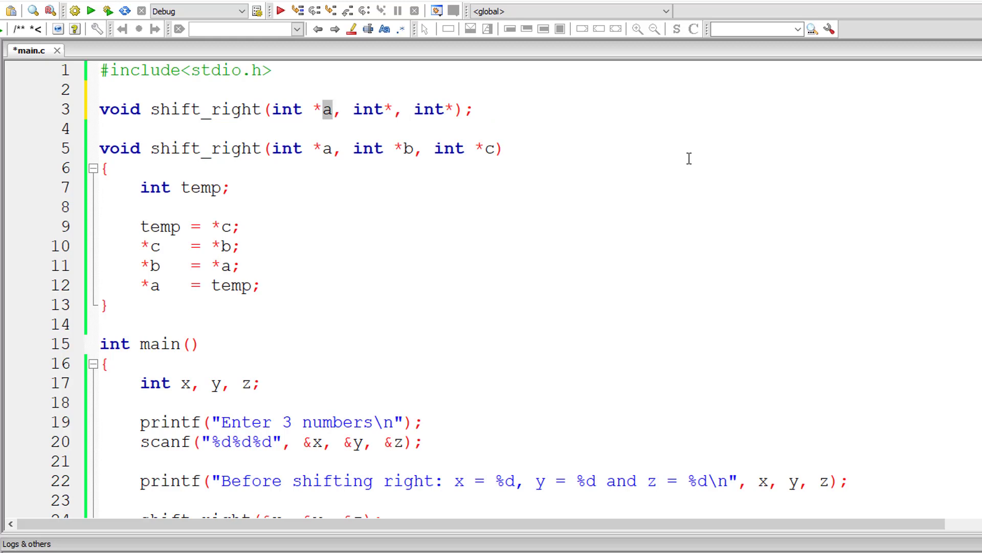
pyautogui.press('BackSpace')
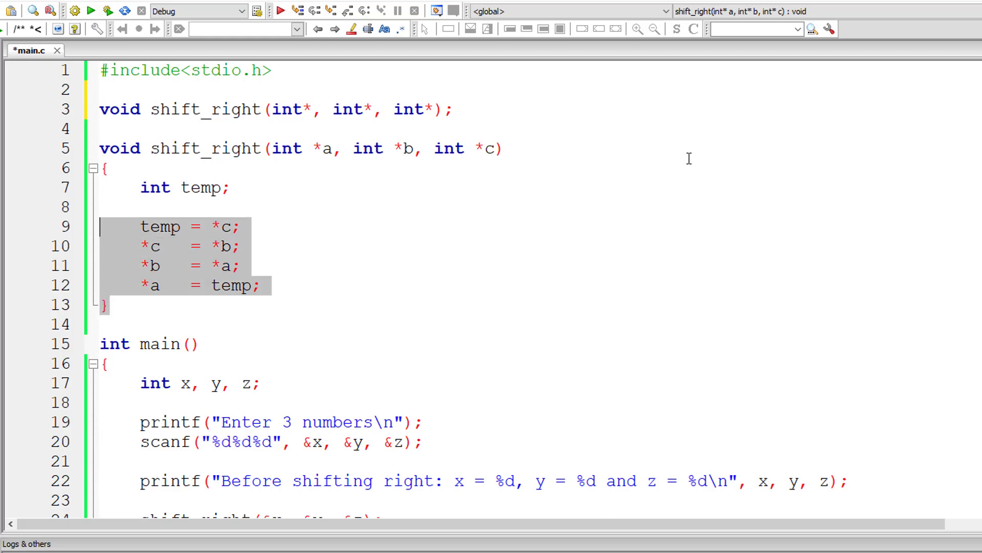
# Step: Relocate the shift_right definition below main, leaving only the prototype above it
pyautogui.press('Delete')
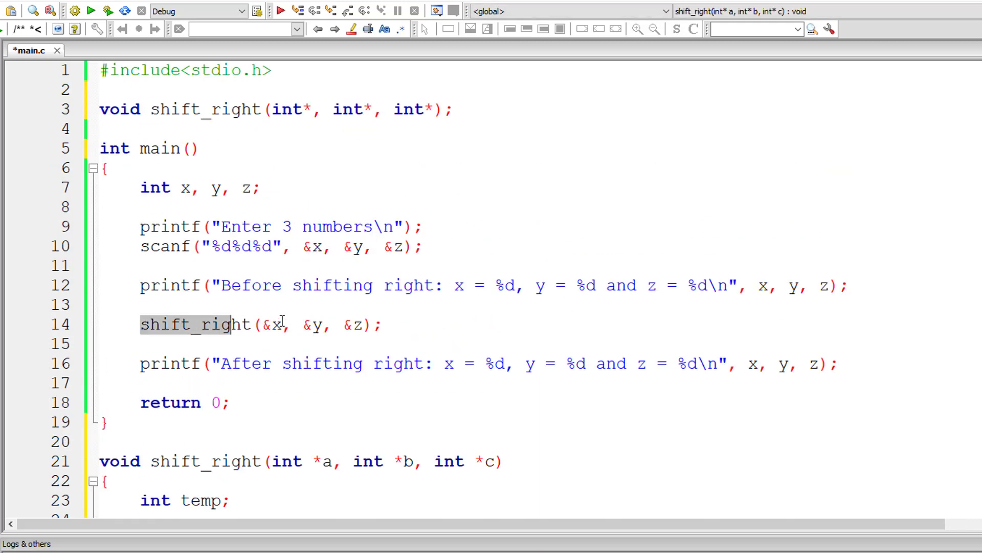
pyautogui.click(218, 110)
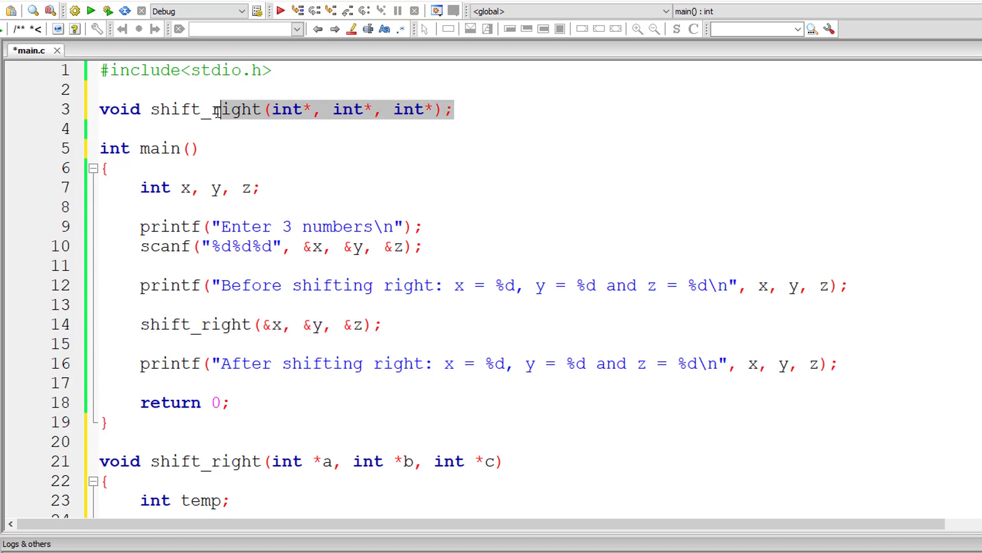
pyautogui.scroll(-3)
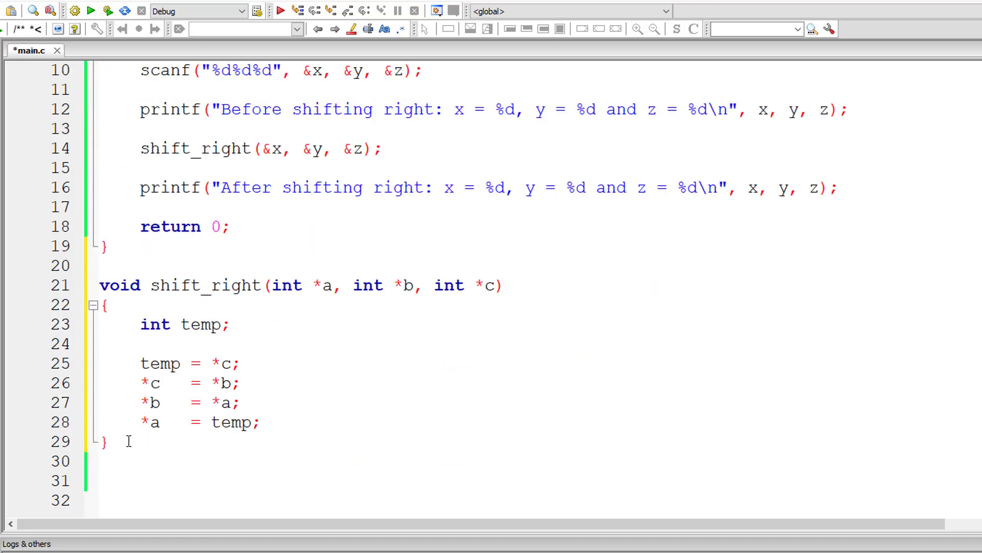
pyautogui.scroll(3)
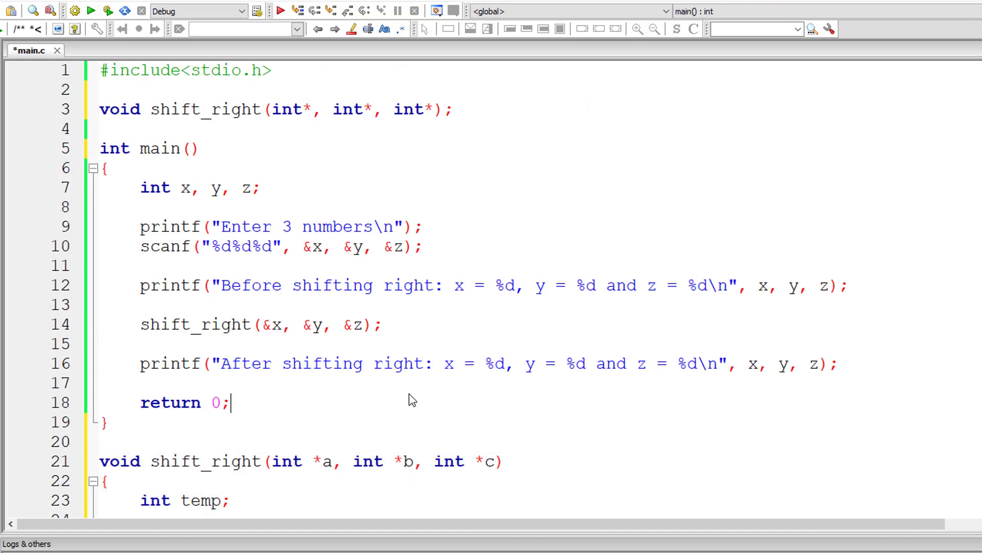
# Step: Save and run the program with inputs 10, 20, 30, getting 30, 10, 20
pyautogui.click(73, 11)
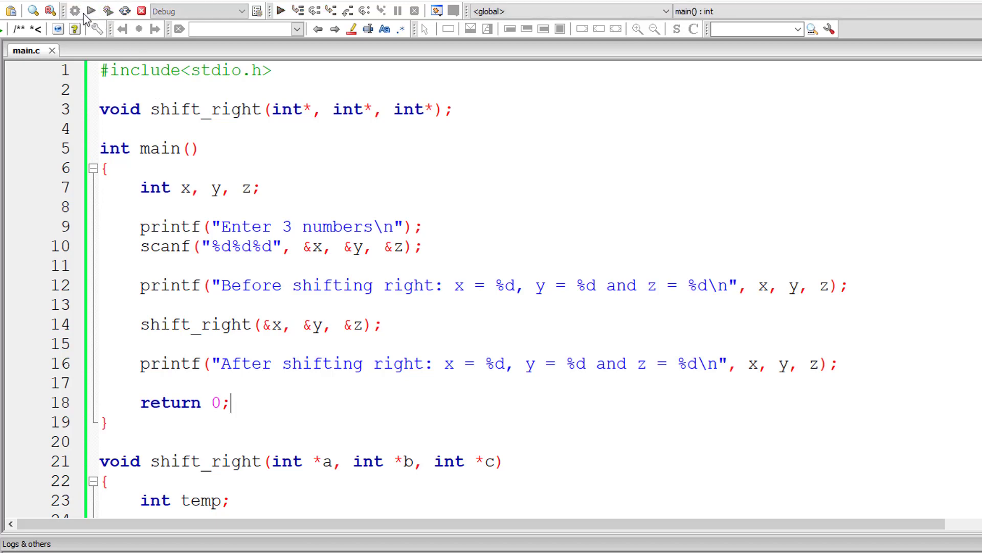
pyautogui.click(90, 11)
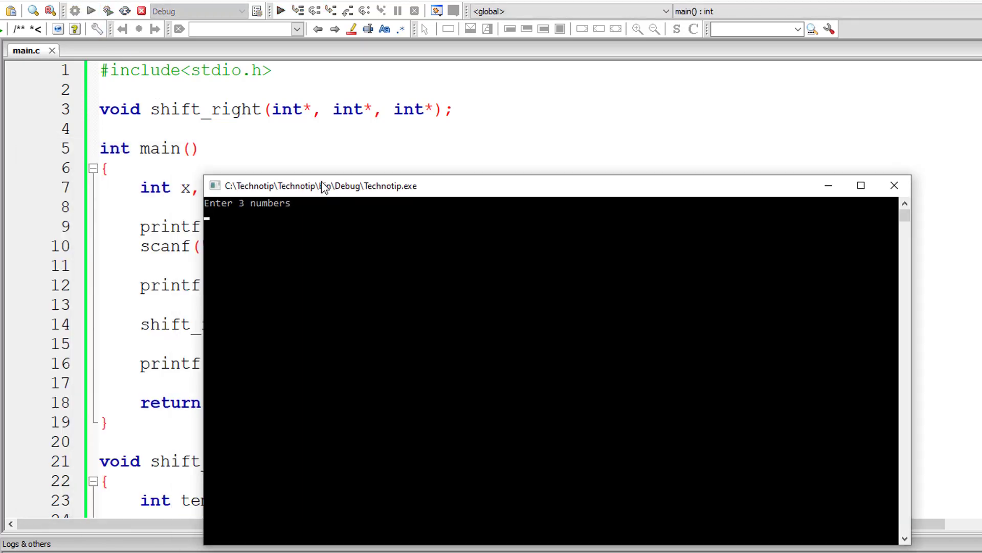
pyautogui.write('20')
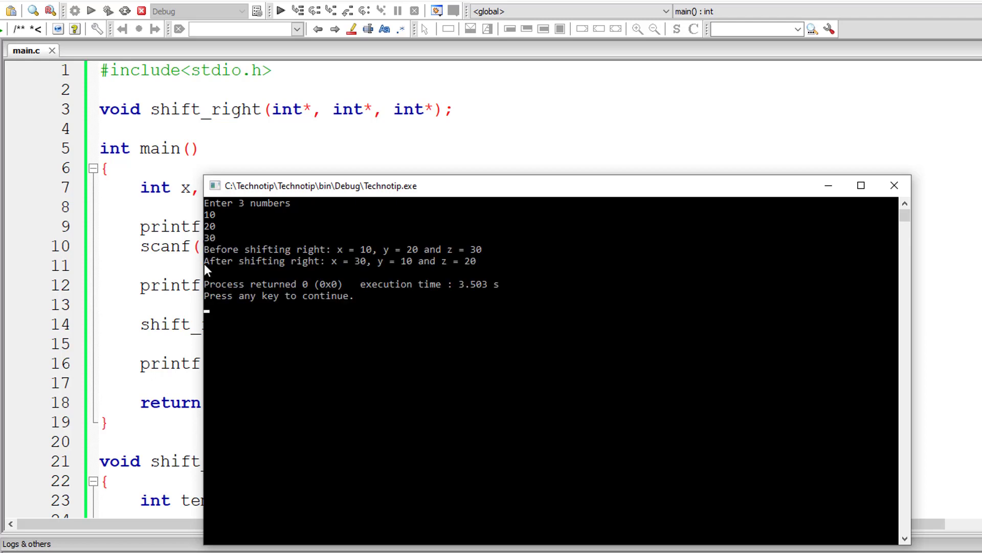
pyautogui.moveTo(451, 266)
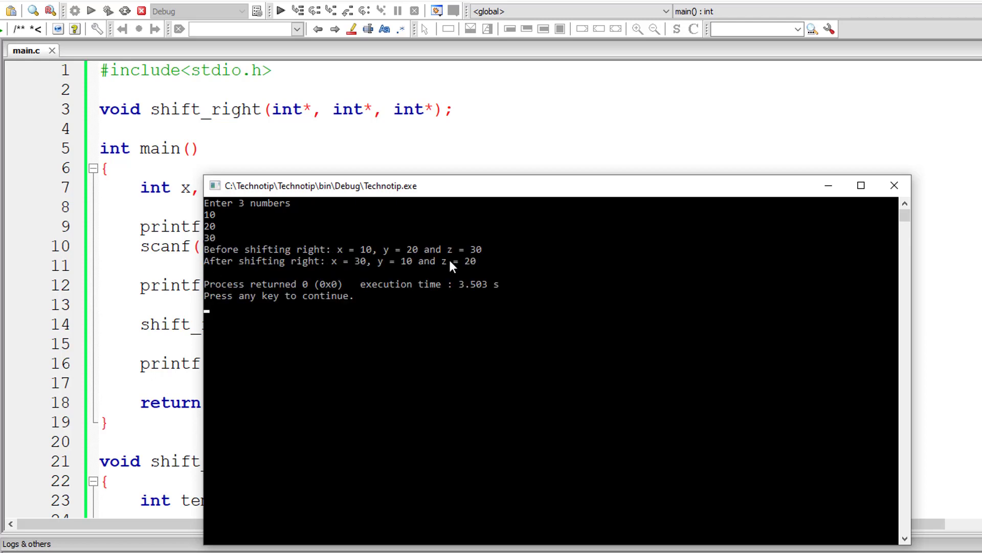
pyautogui.moveTo(350, 267)
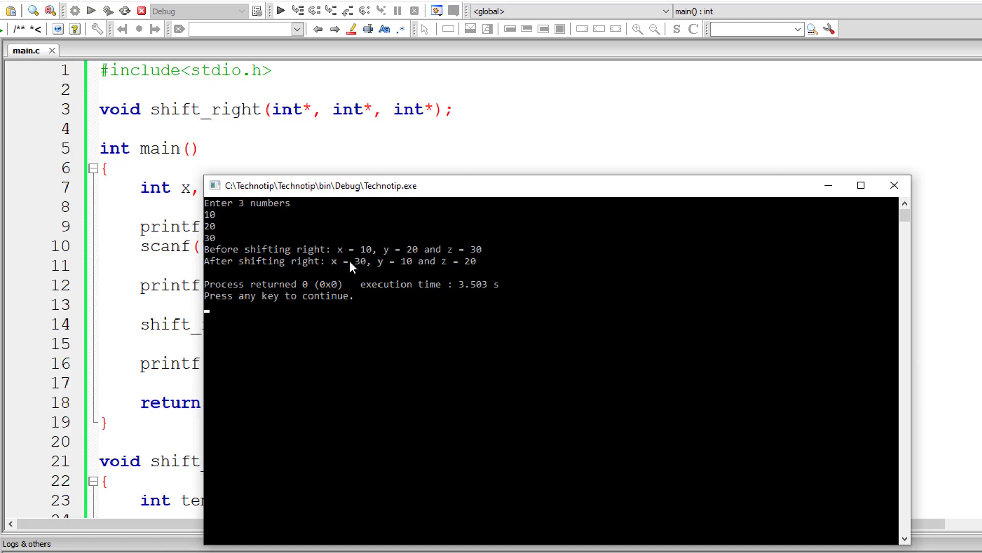
pyautogui.moveTo(354, 251)
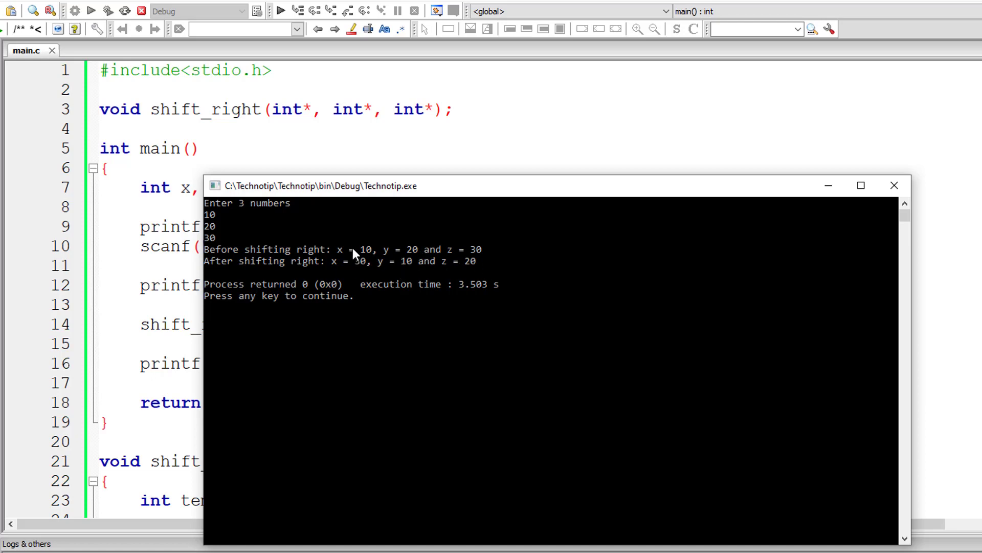
pyautogui.moveTo(698, 235)
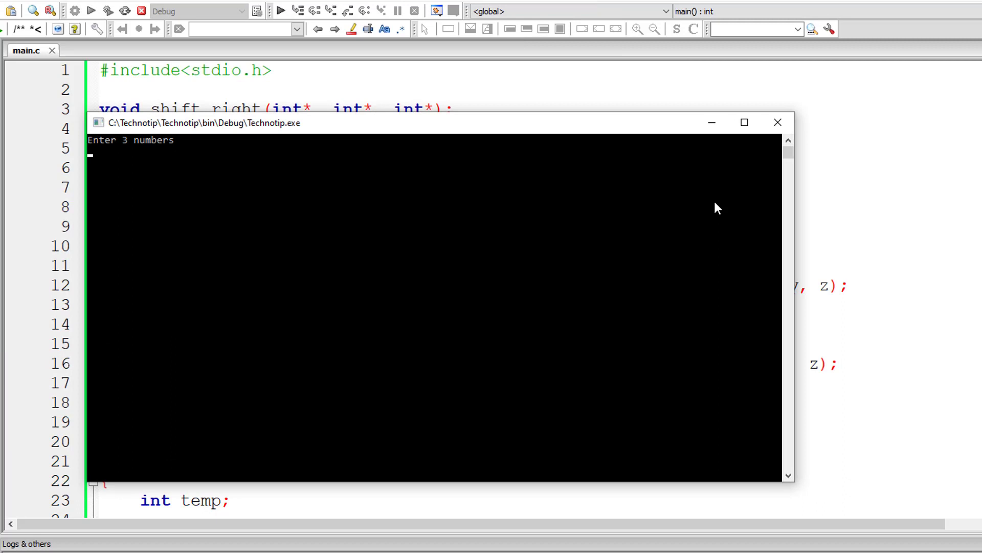
# Step: Enter 2, 3, 1, confirm output x = 1, y = 2, z = 3, and close the console
pyautogui.write('2')
pyautogui.write('3')
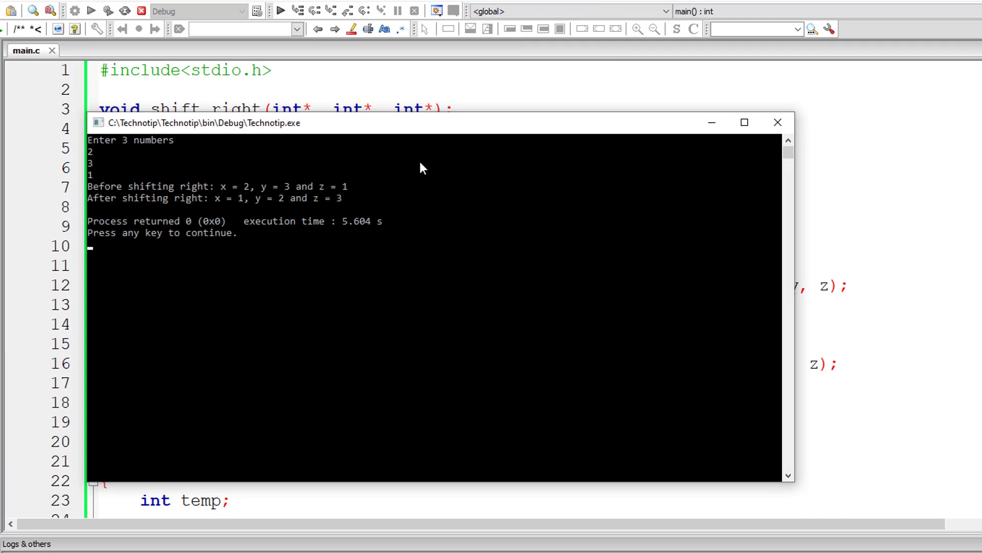
pyautogui.moveTo(245, 191)
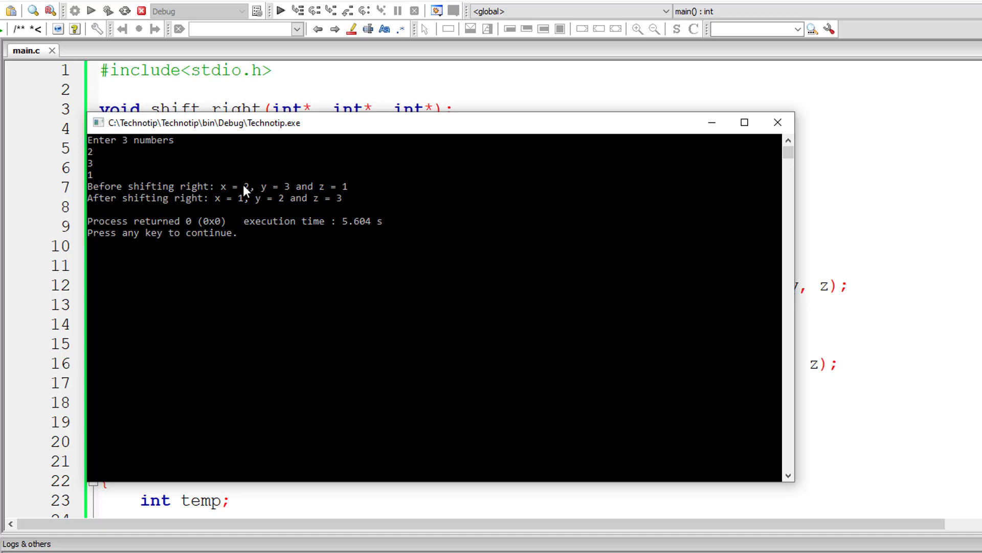
pyautogui.moveTo(283, 208)
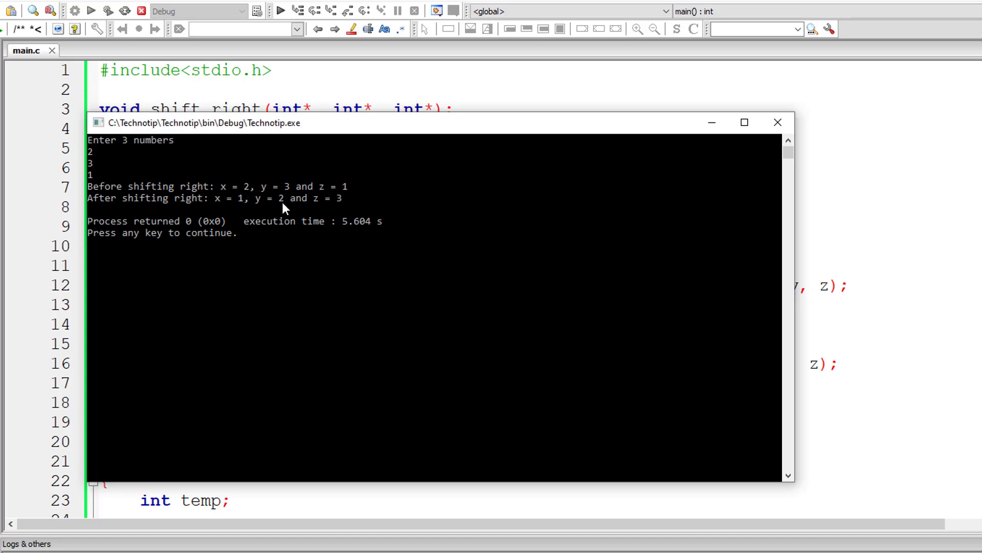
pyautogui.moveTo(291, 192)
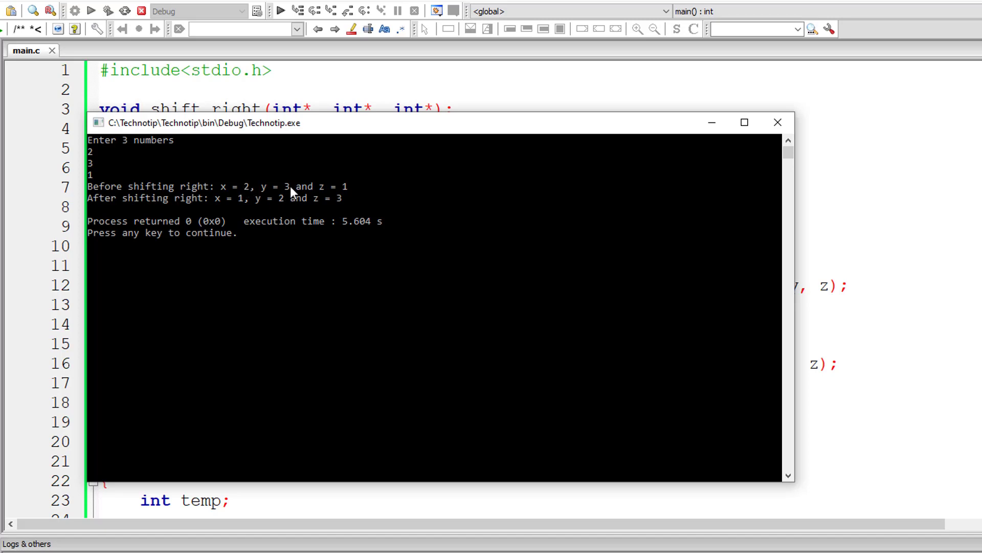
pyautogui.moveTo(343, 199)
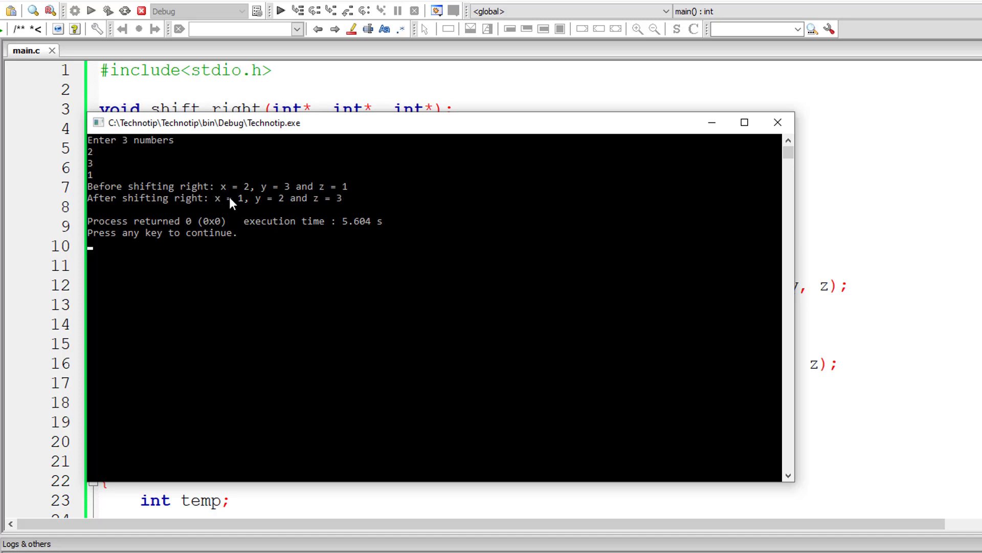
pyautogui.moveTo(769, 122)
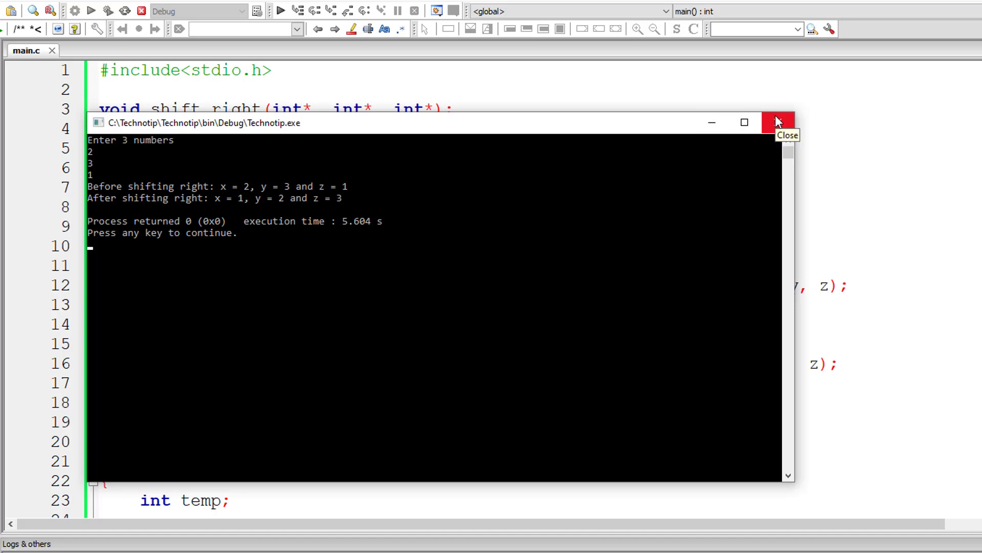
pyautogui.click(779, 122)
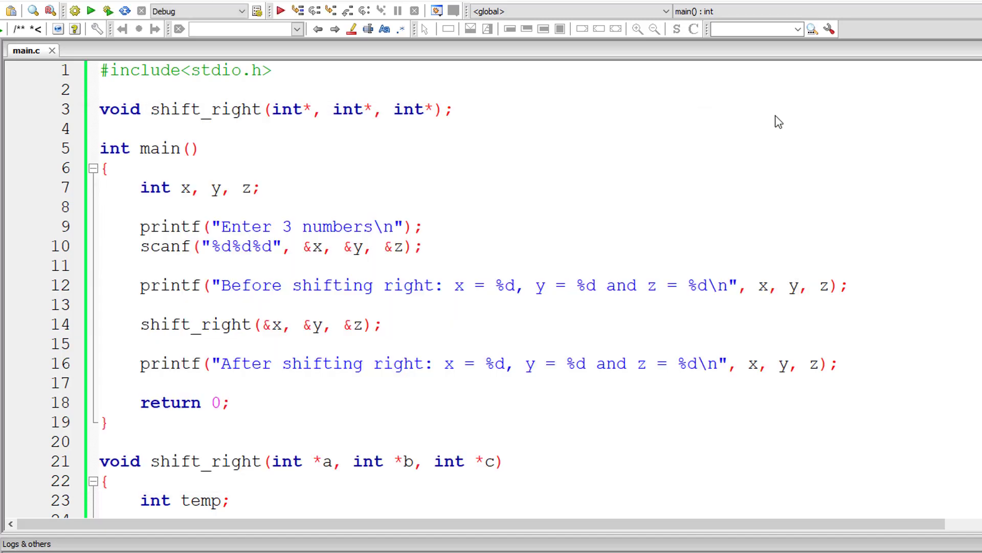